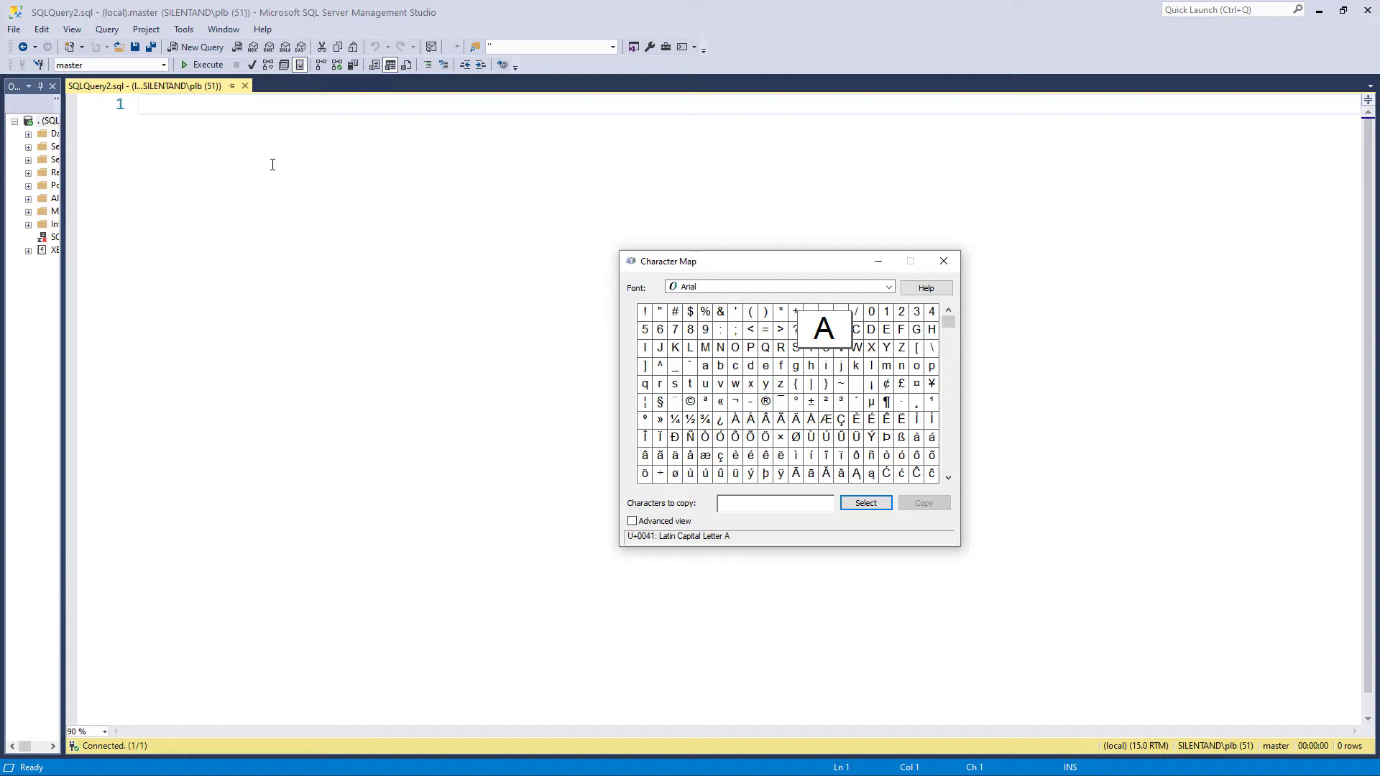
- Write ASCII on the first query line and inspect accented characters' codes in Character Map
{"action": "type", "text": "ASCII"}
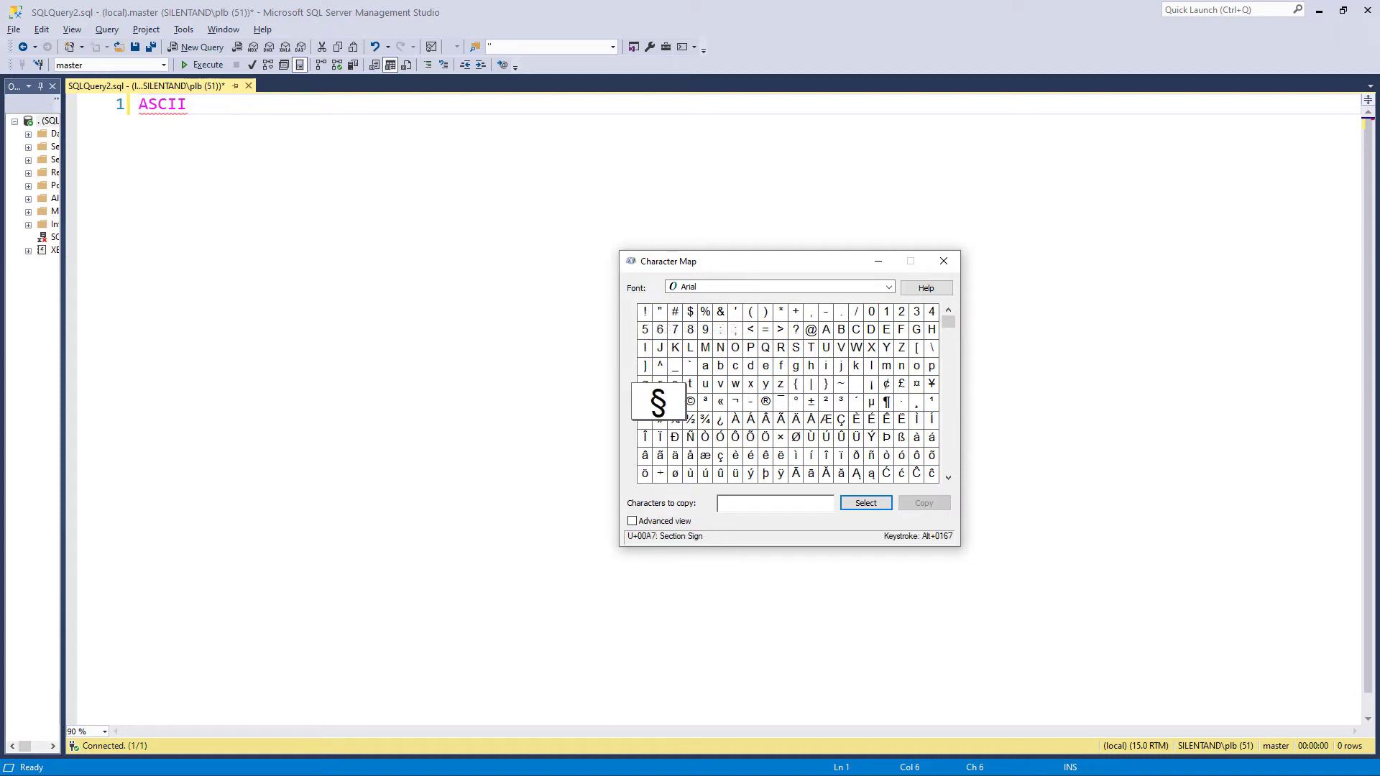
{"action": "left_click", "coordinate": [689, 401]}
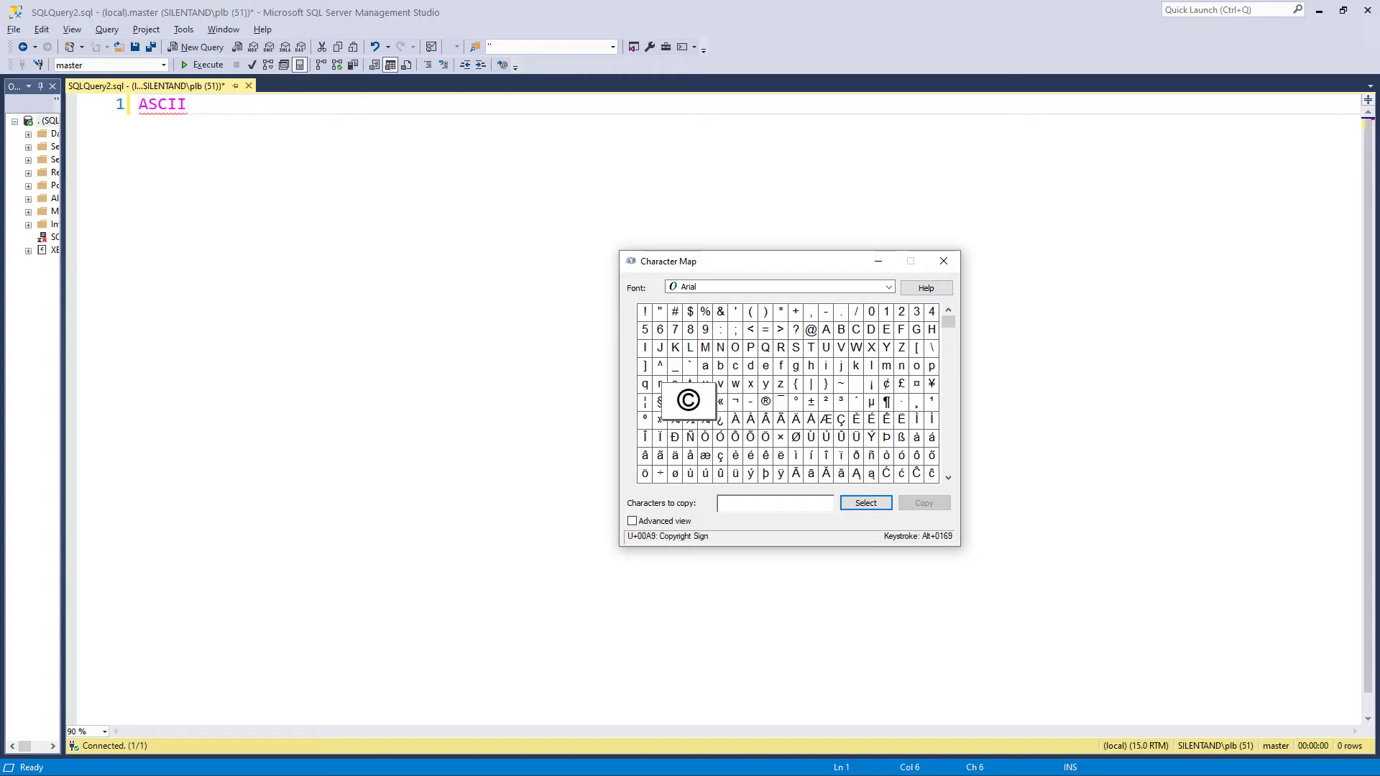
{"action": "left_click", "coordinate": [871, 437]}
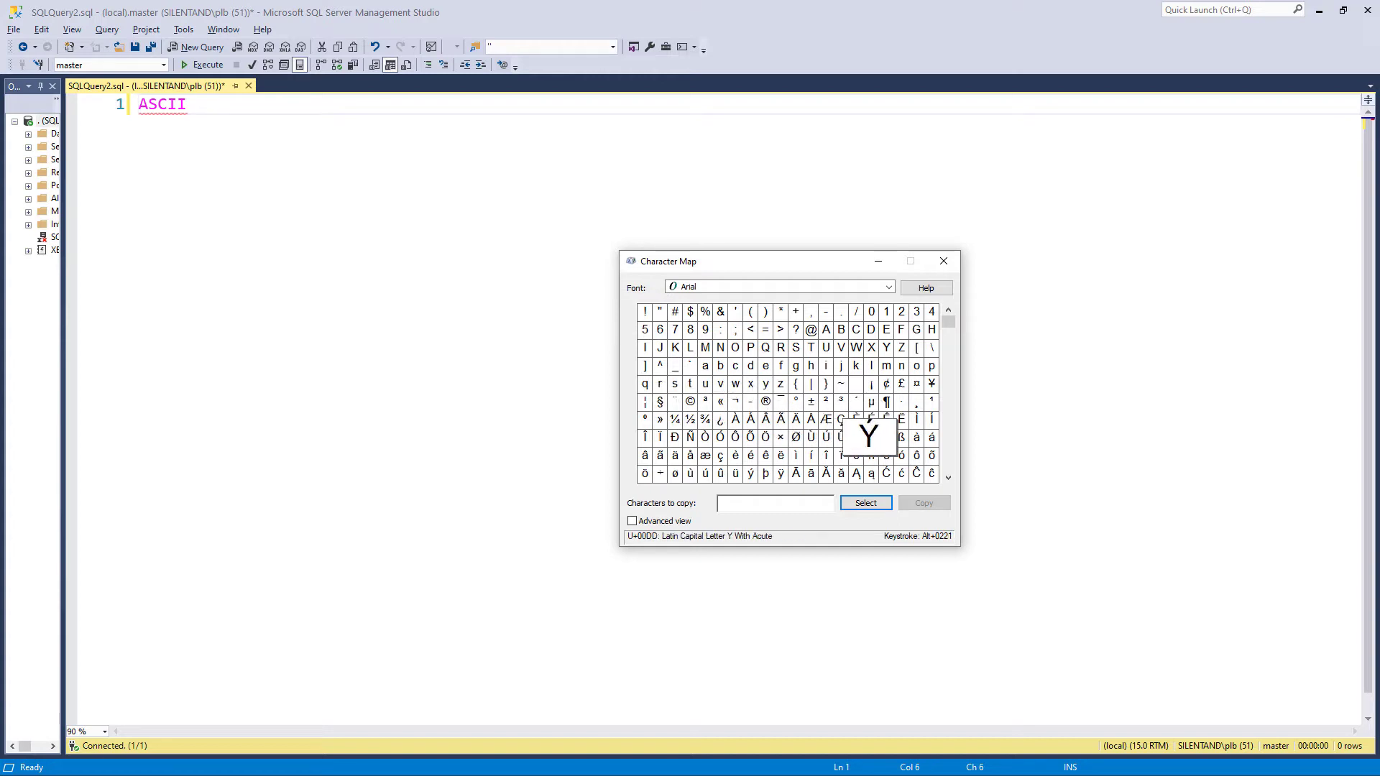
{"action": "left_click", "coordinate": [779, 456]}
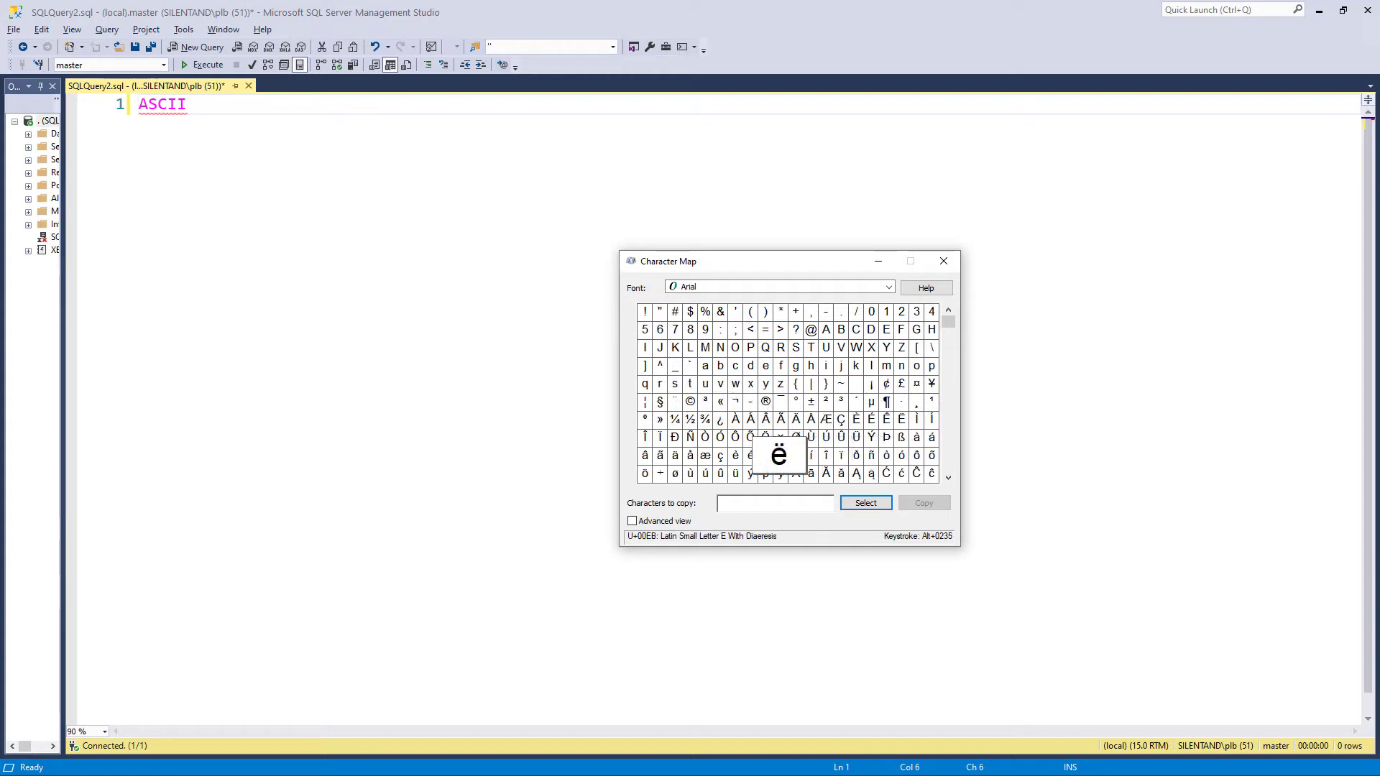
{"action": "left_click", "coordinate": [719, 437]}
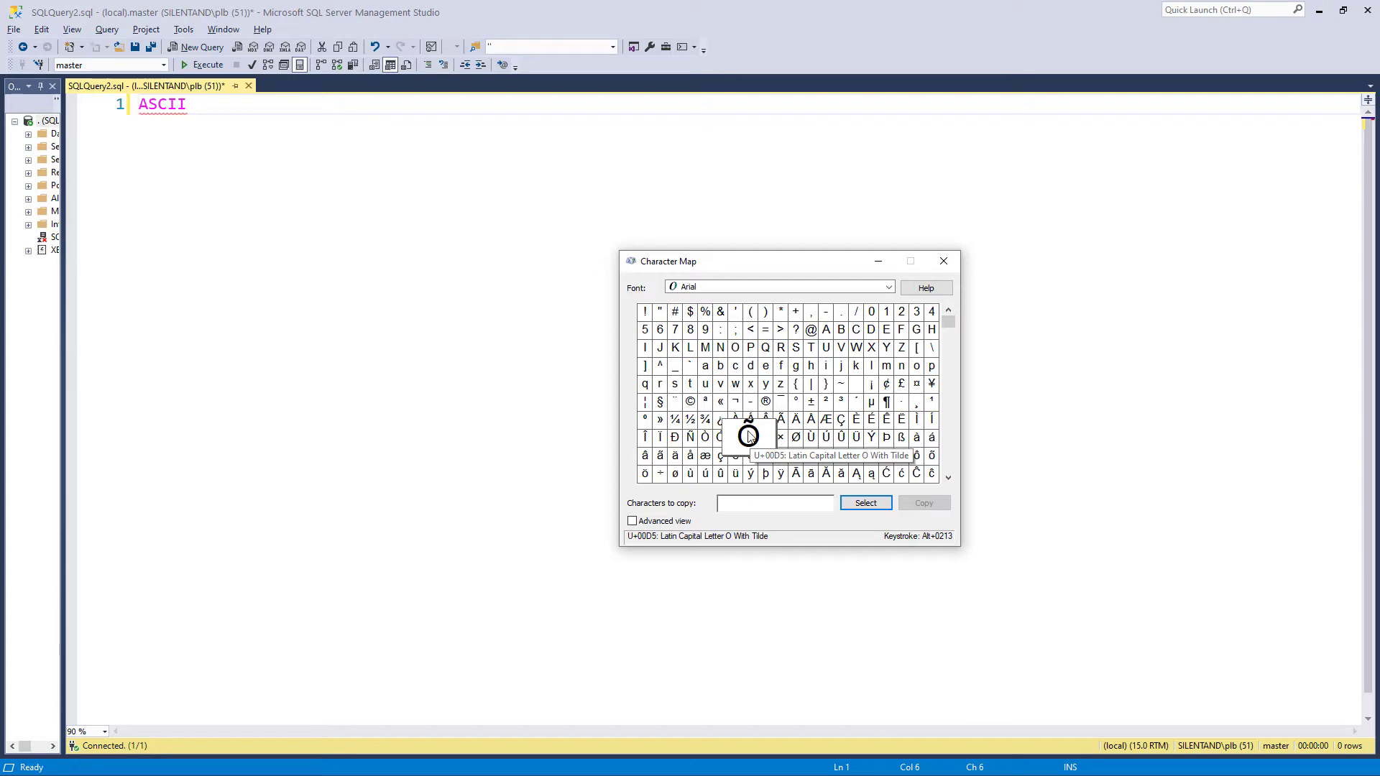
{"action": "mouse_move", "coordinate": [795, 437]}
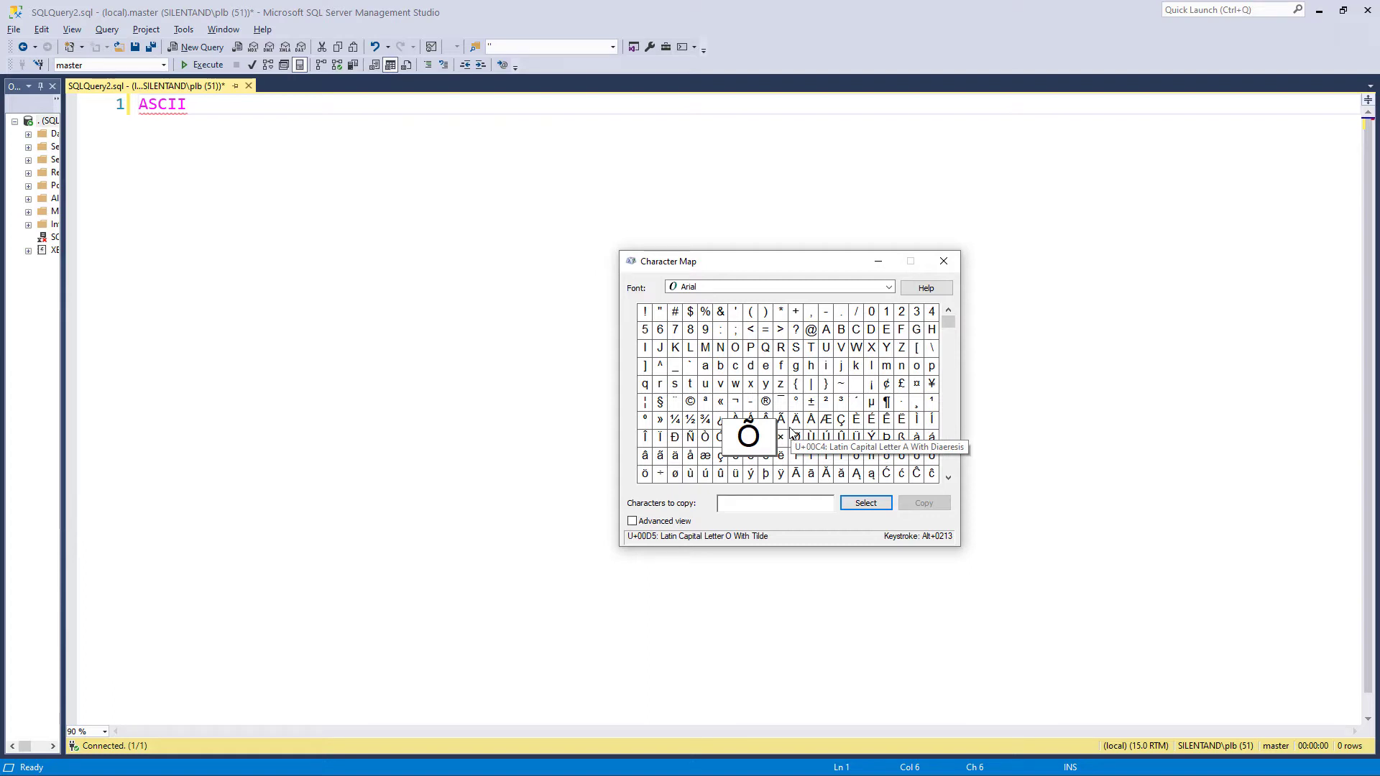
{"action": "mouse_move", "coordinate": [825, 328]}
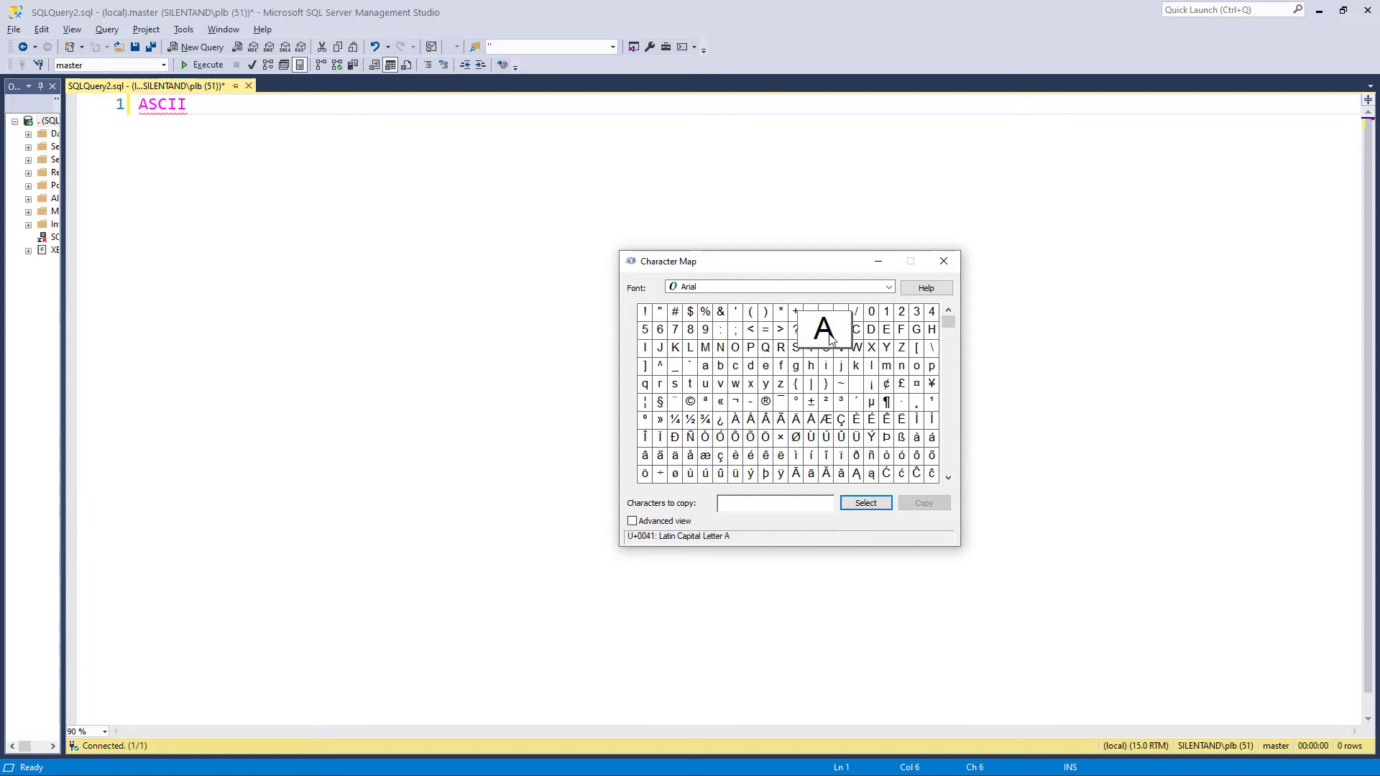
{"action": "mouse_move", "coordinate": [661, 521]}
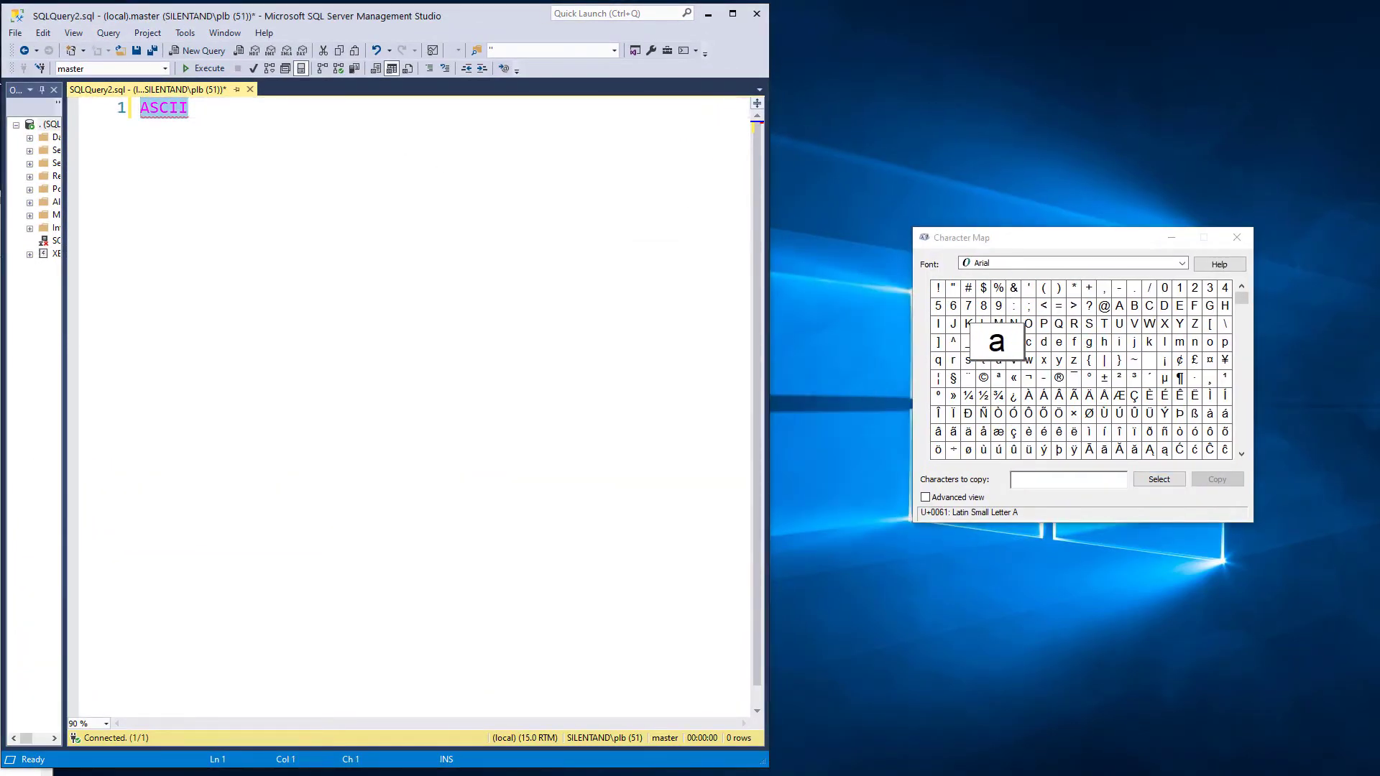
- Run SELECT CHAR(65) to return the letter A, then edit the character code
{"action": "type", "text": "SELECT"}
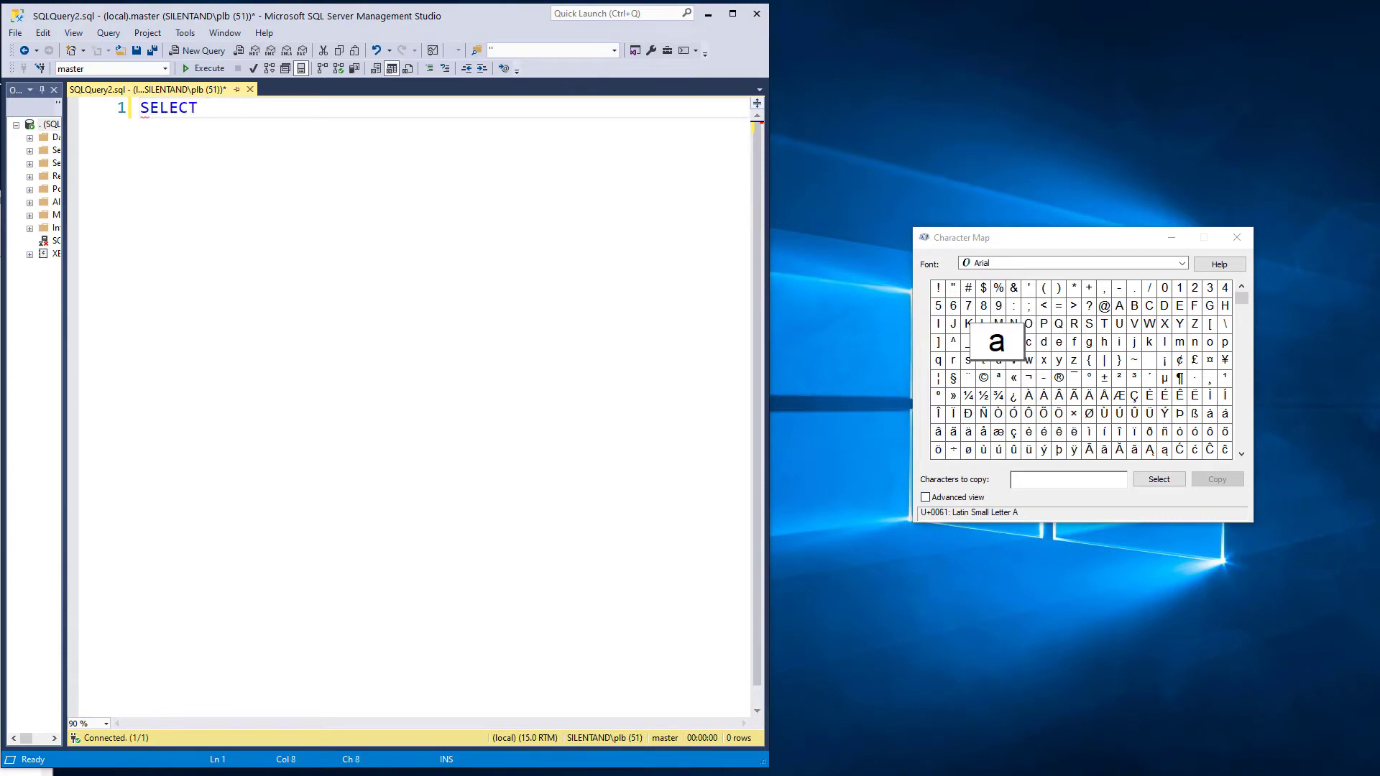
{"action": "type", "text": "CHAR(65"}
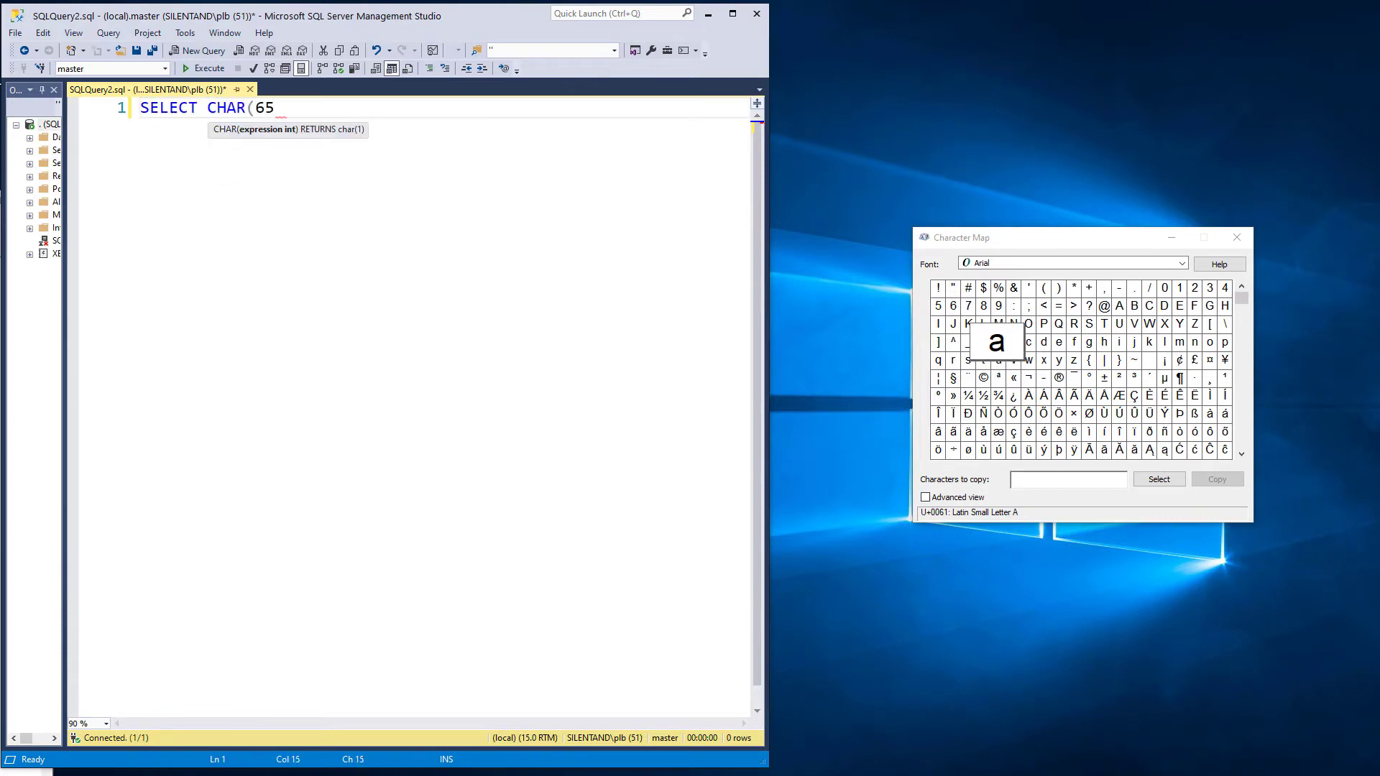
{"action": "type", "text": ")"}
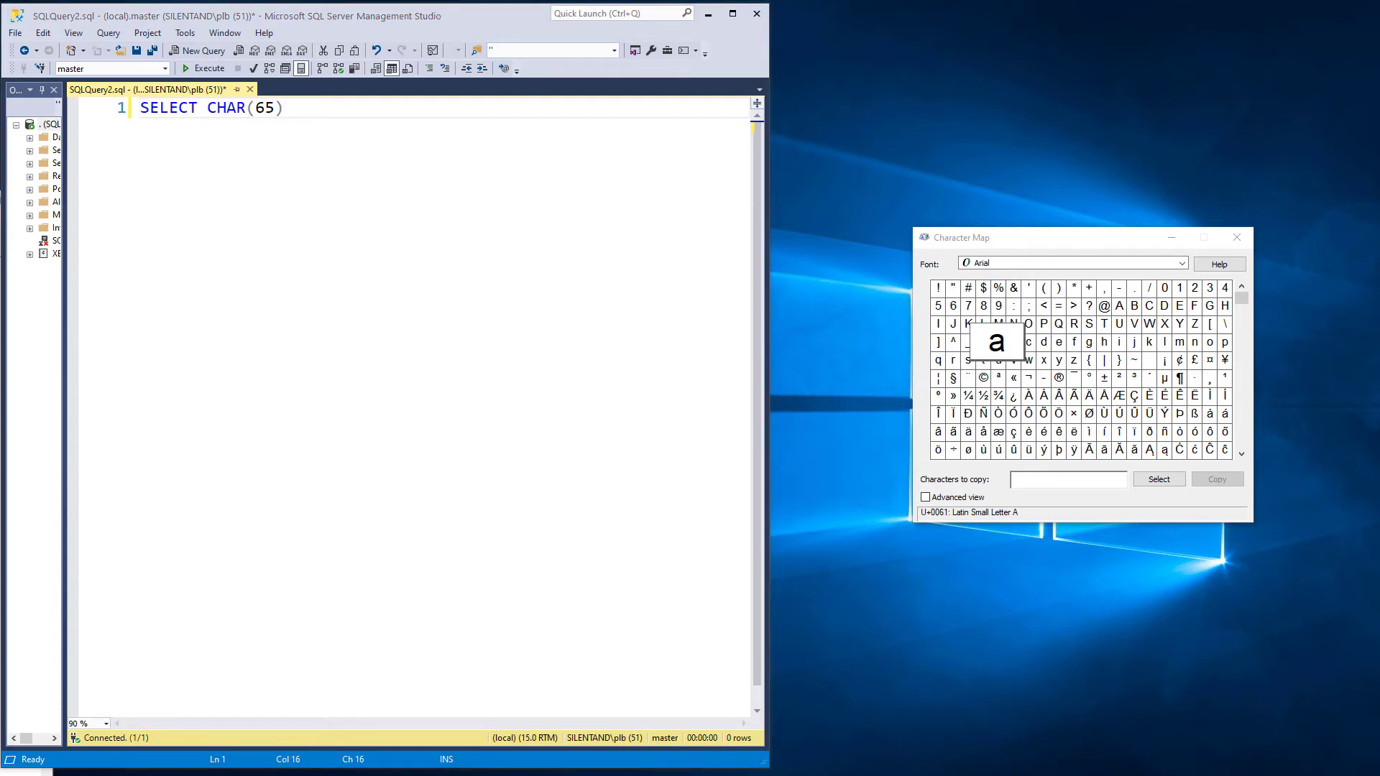
{"action": "left_click", "coordinate": [210, 68]}
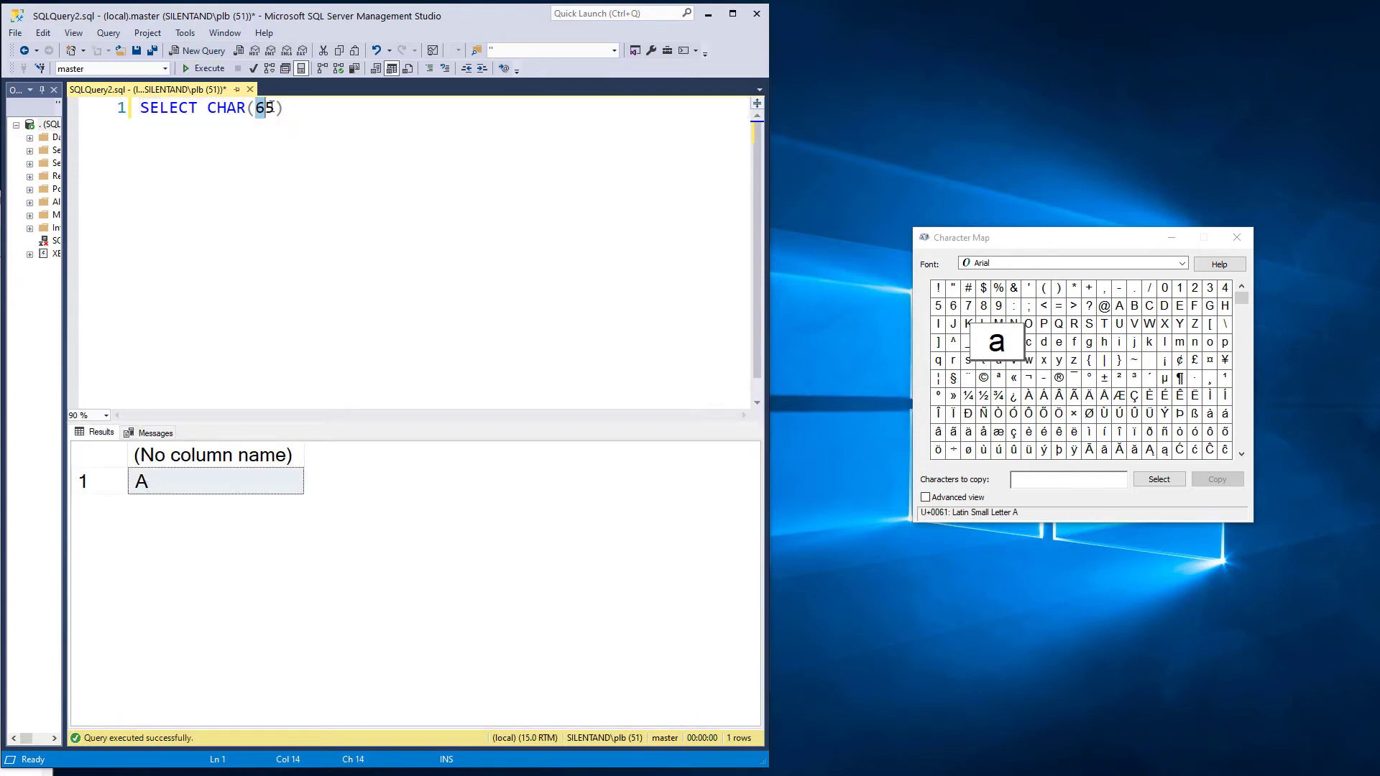
{"action": "left_click", "coordinate": [204, 68]}
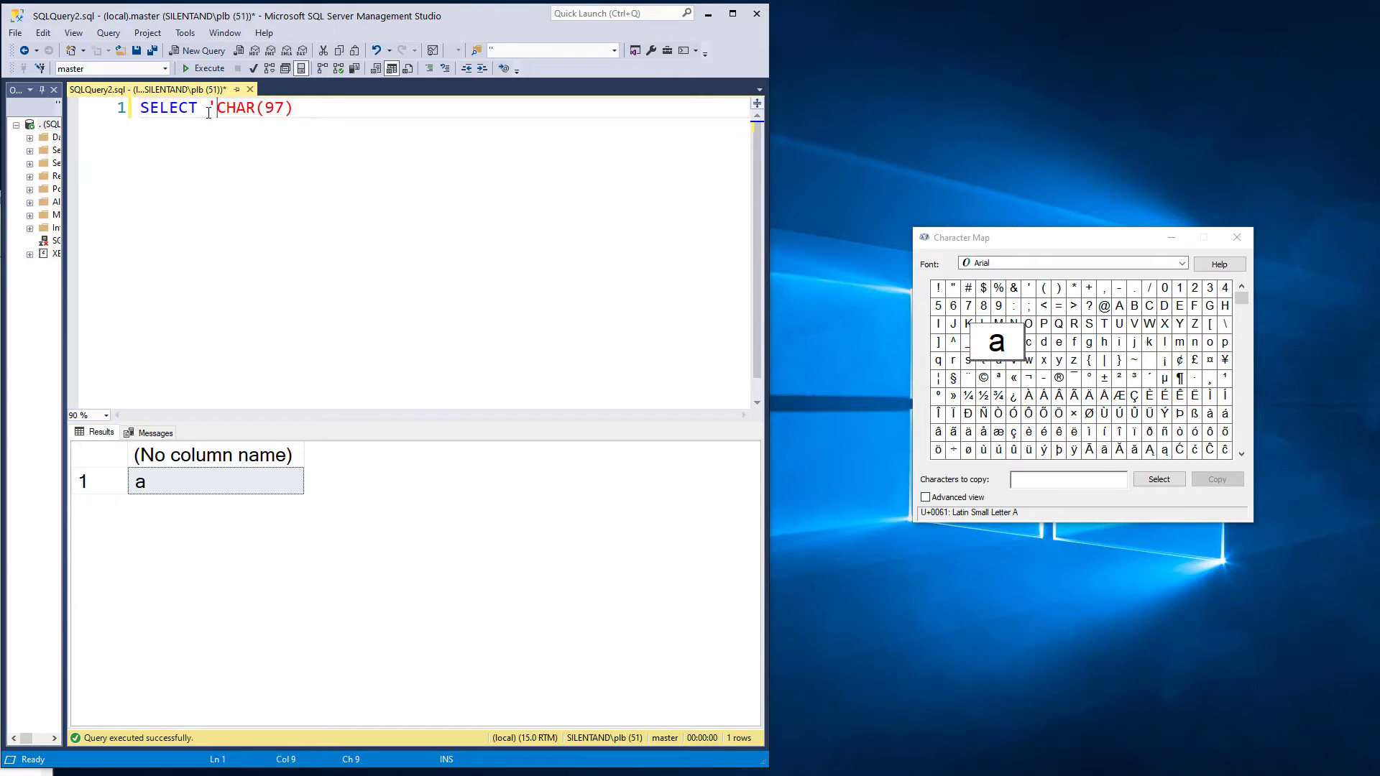
- Join 'Hello.' and 'My name is Phillip.' with CHAR(32), returning a spaced sentence
{"action": "type", "text": "Hello. M"}
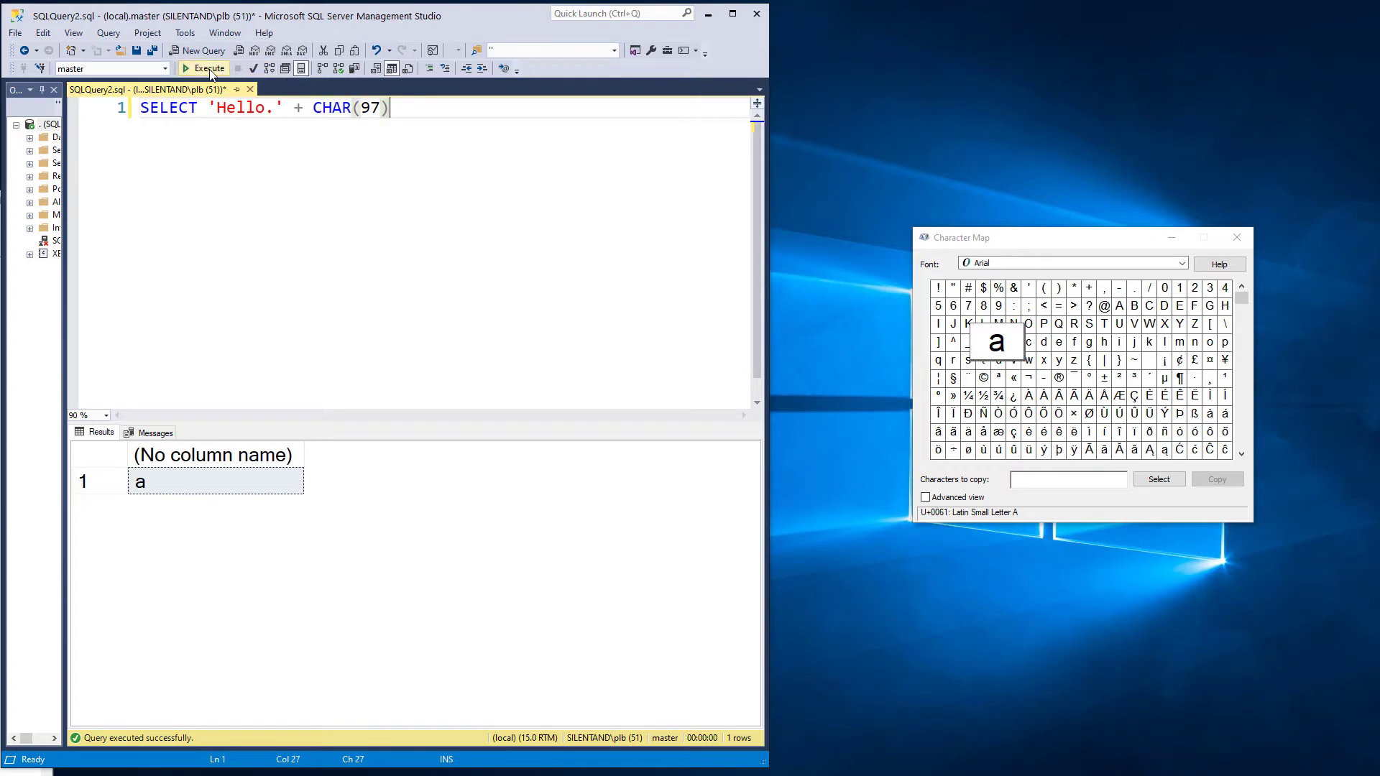
{"action": "left_click", "coordinate": [202, 68]}
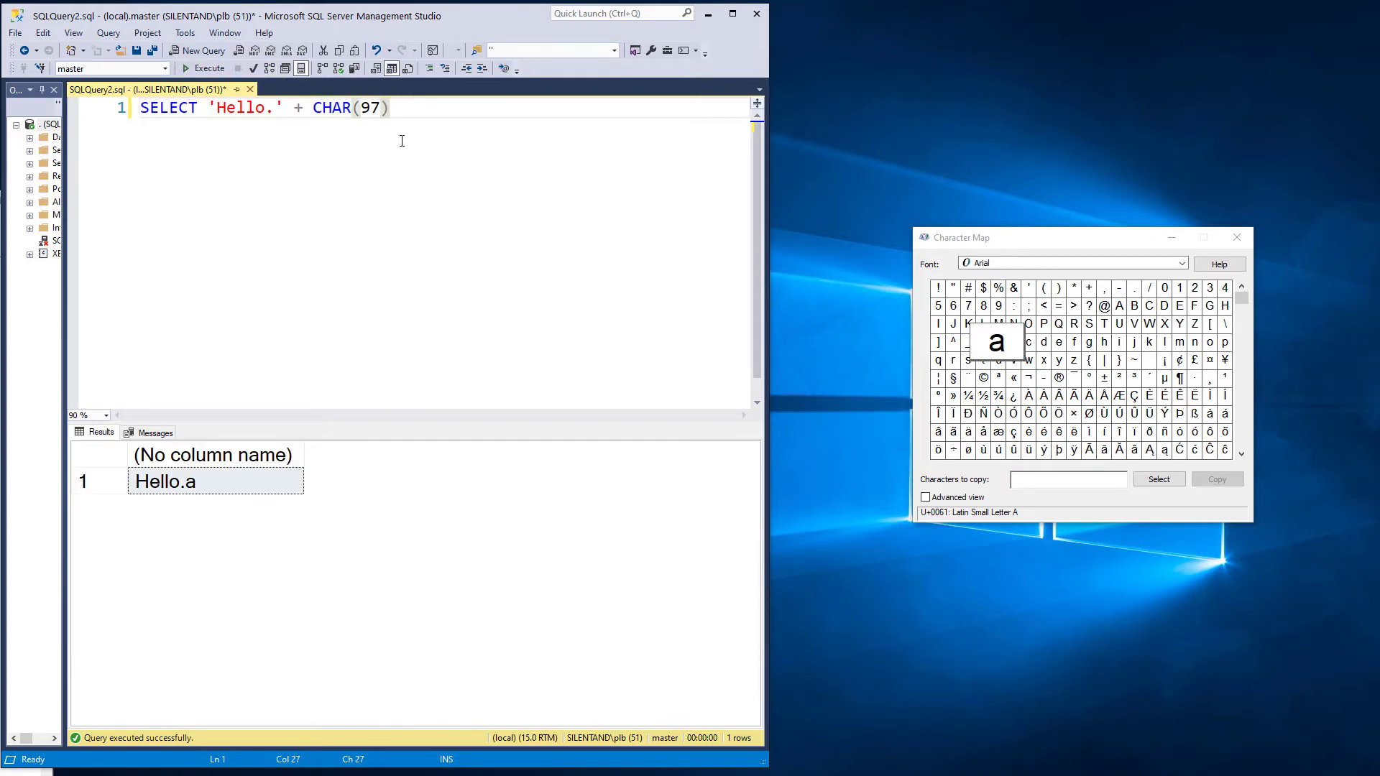
{"action": "type", "text": "+ 'My"}
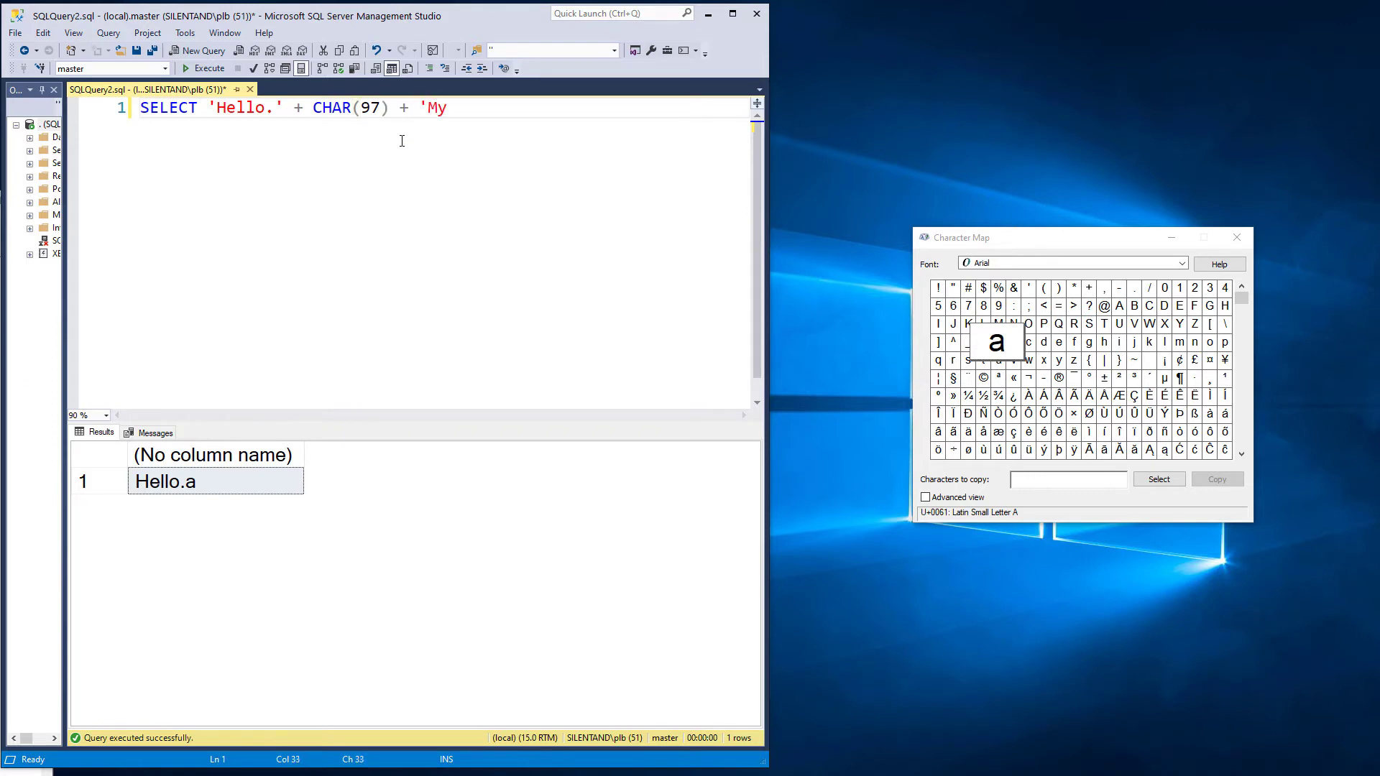
{"action": "type", "text": "name is Phillip."}
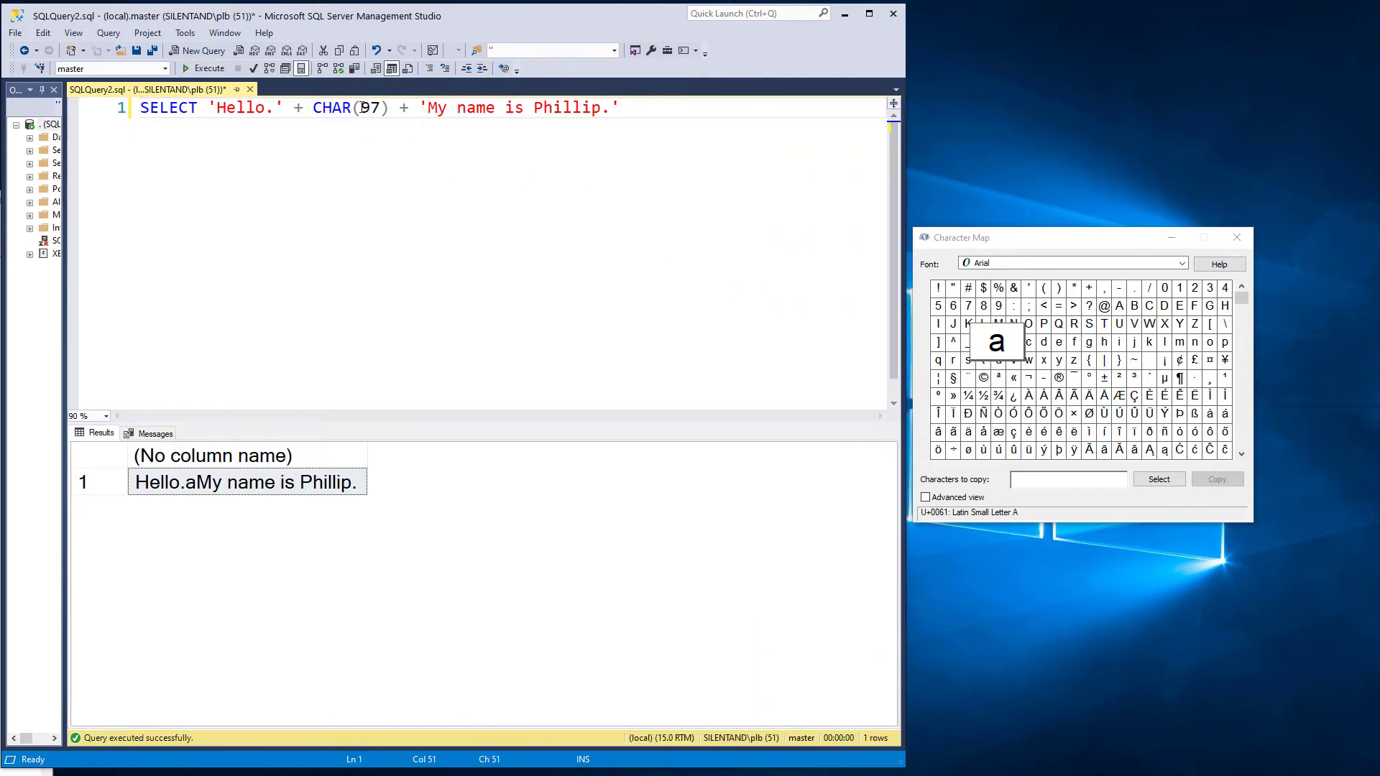
{"action": "left_click", "coordinate": [204, 68]}
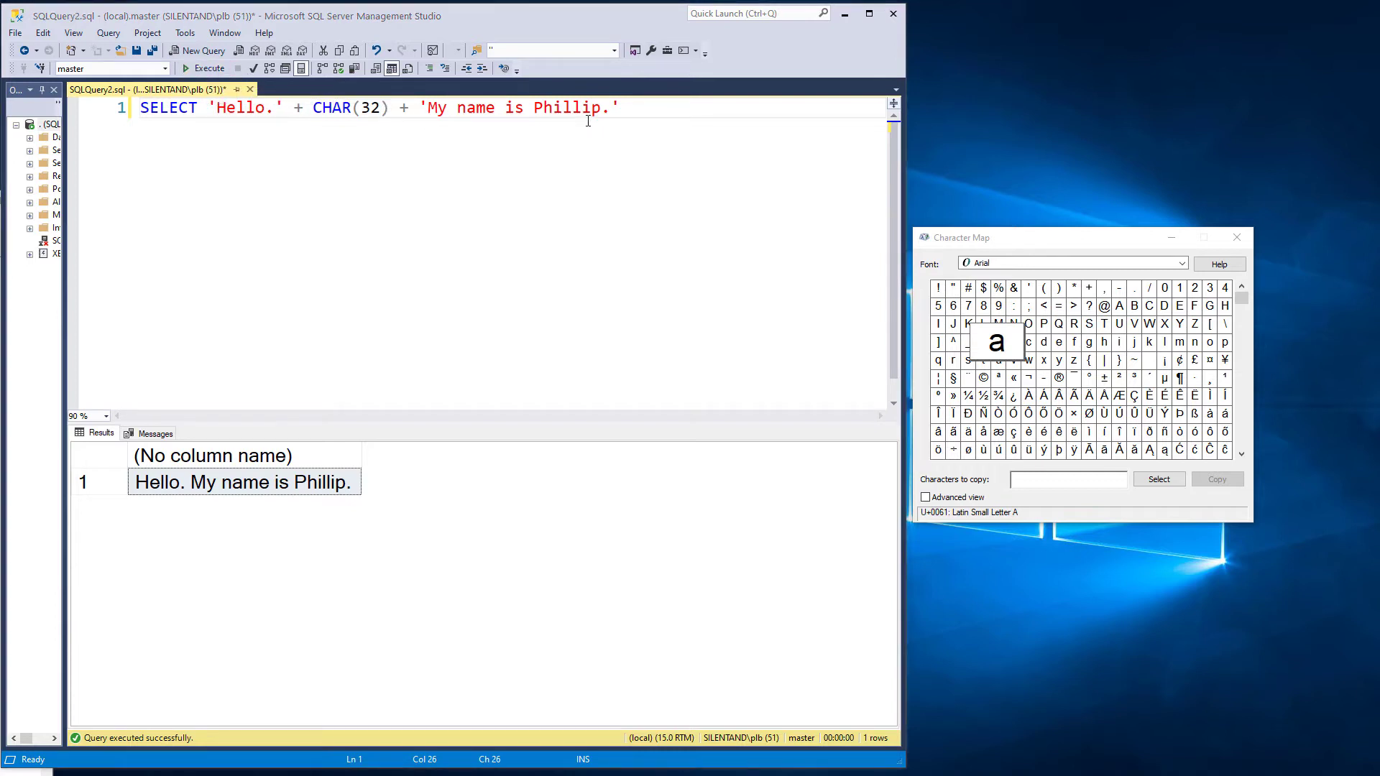
{"action": "mouse_move", "coordinate": [391, 69]}
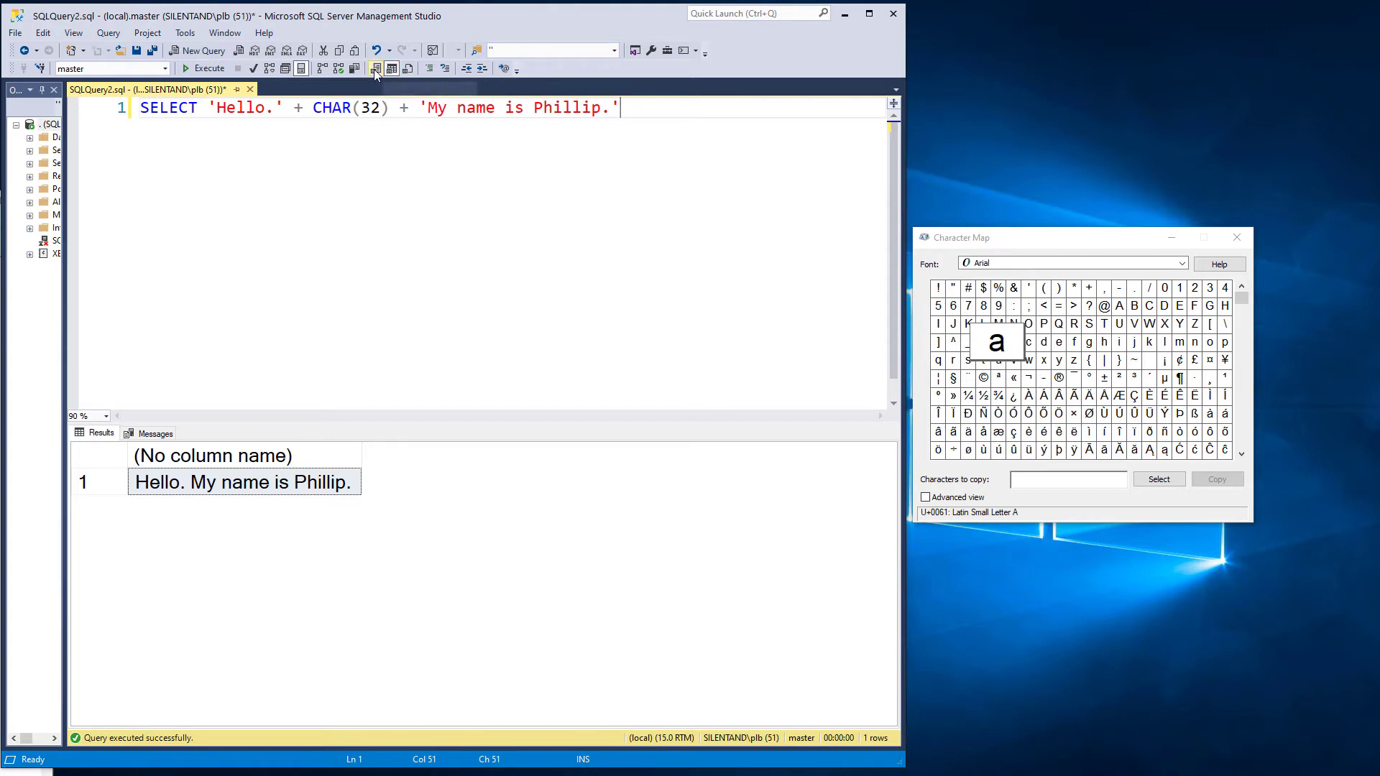
{"action": "mouse_move", "coordinate": [374, 67]}
{"action": "type", "text": "9"}
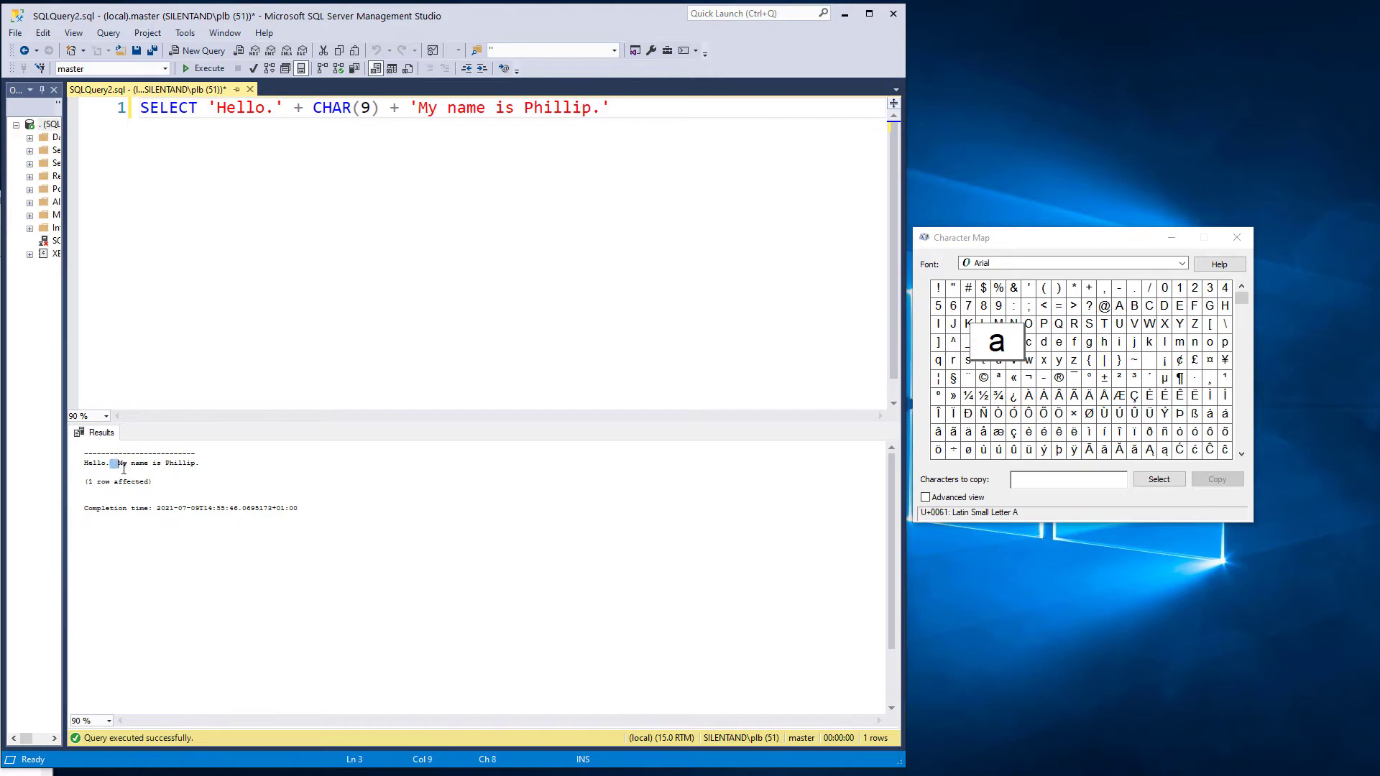
{"action": "mouse_move", "coordinate": [358, 130]}
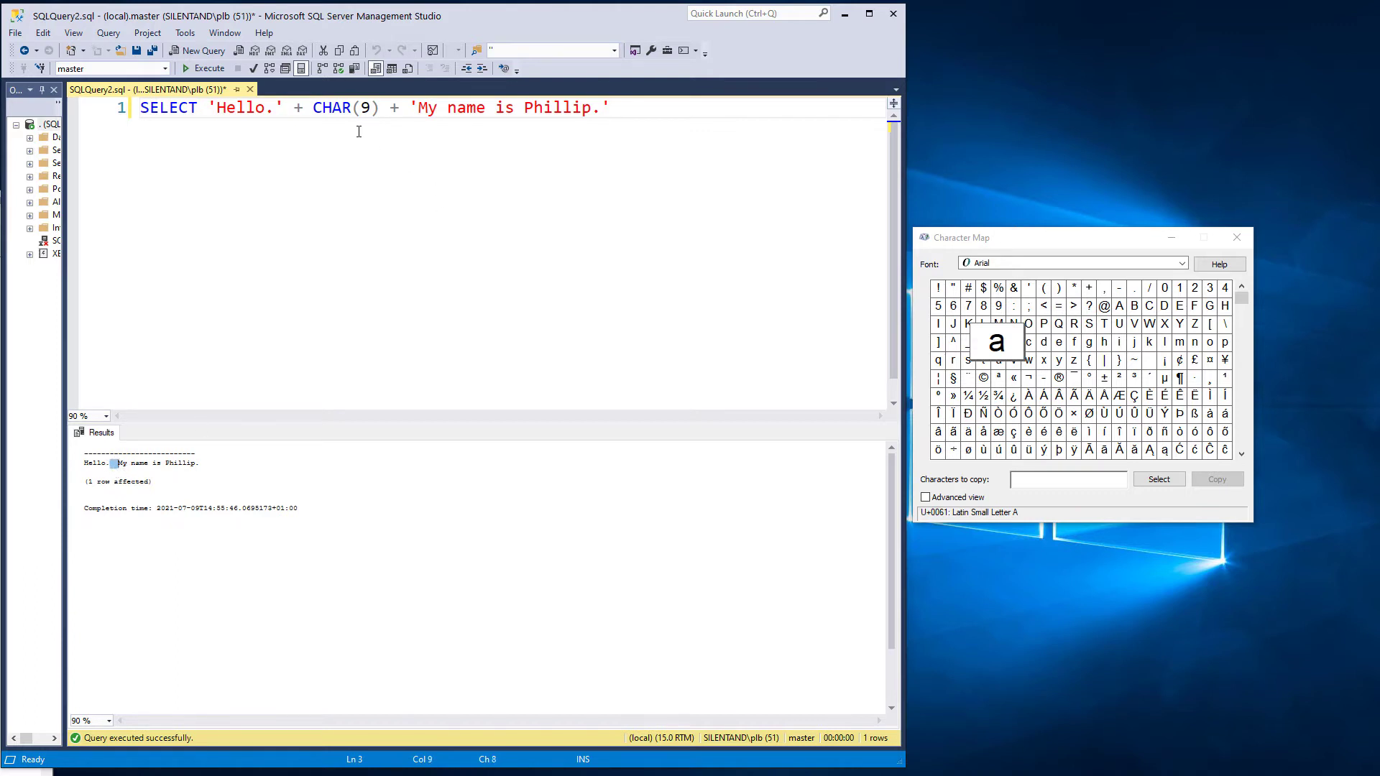
- Run the CHAR(32) version, then separate the phrases with two CHAR(9) tabs for tab-spaced text output
{"action": "type", "text": "32"}
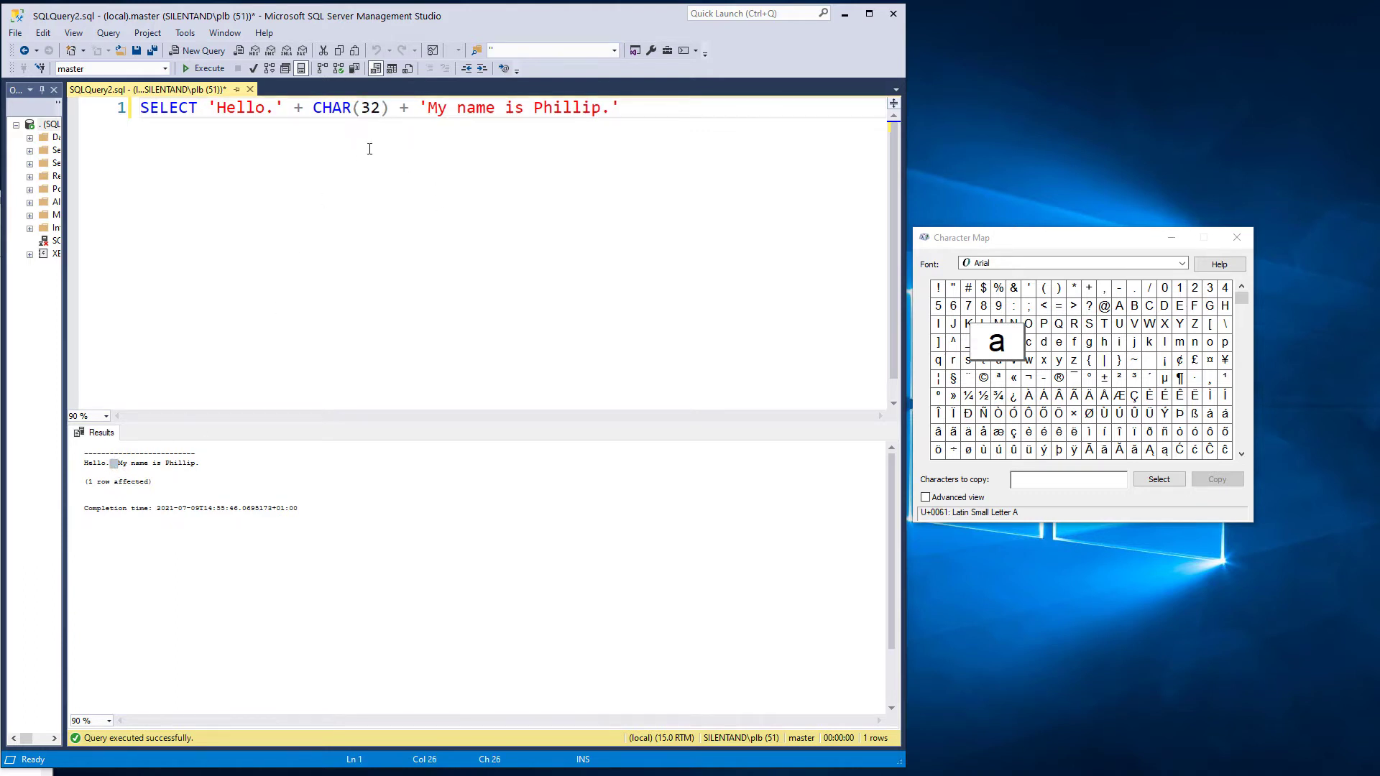
{"action": "left_click", "coordinate": [204, 68]}
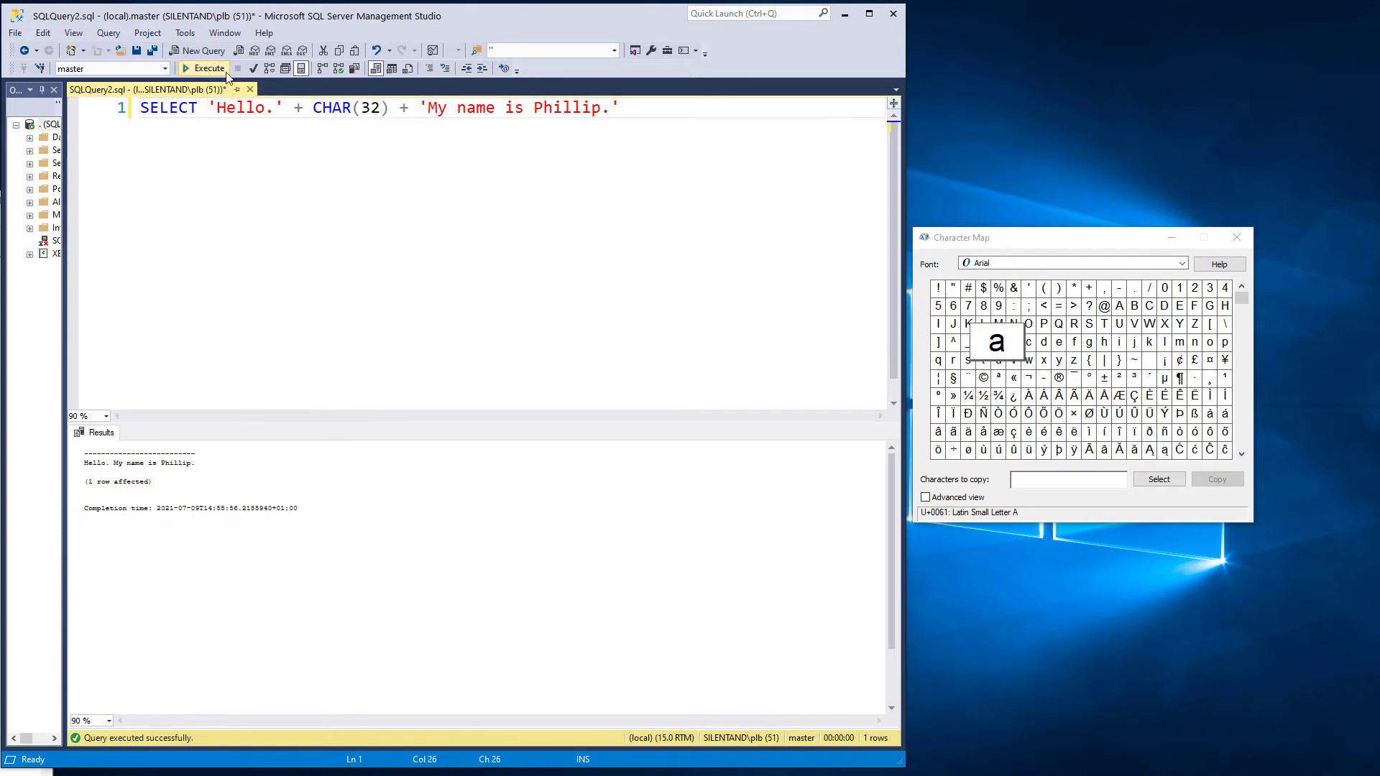
{"action": "type", "text": "9"}
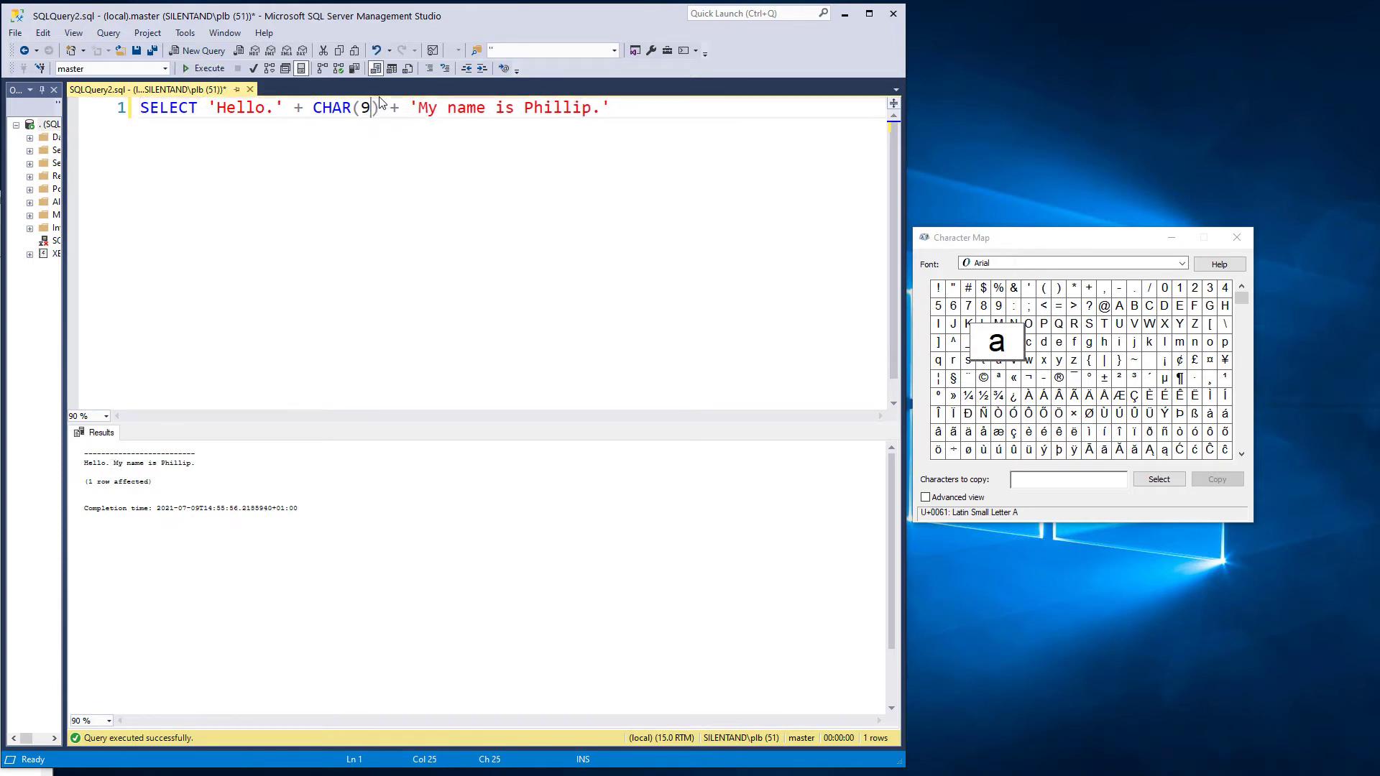
{"action": "type", "text": "charI +"}
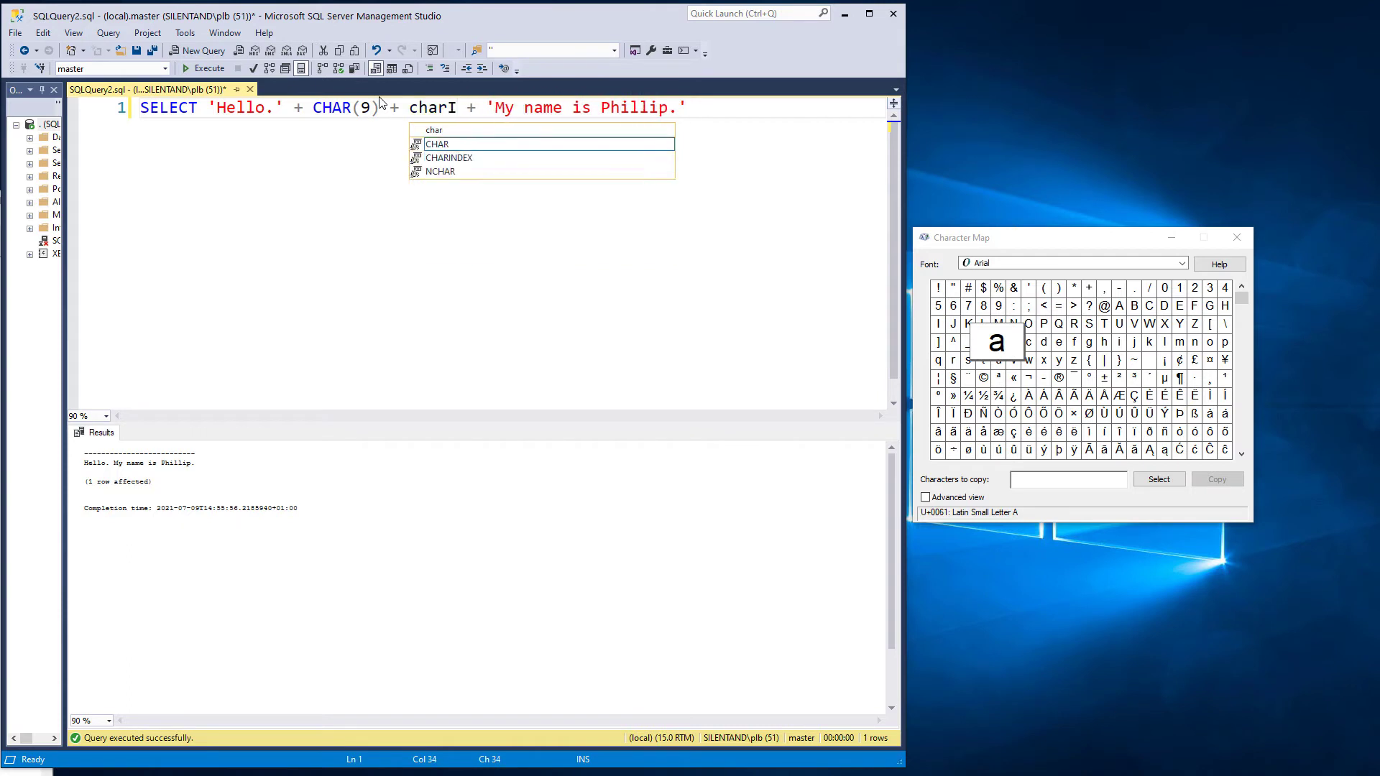
{"action": "left_click", "coordinate": [210, 67]}
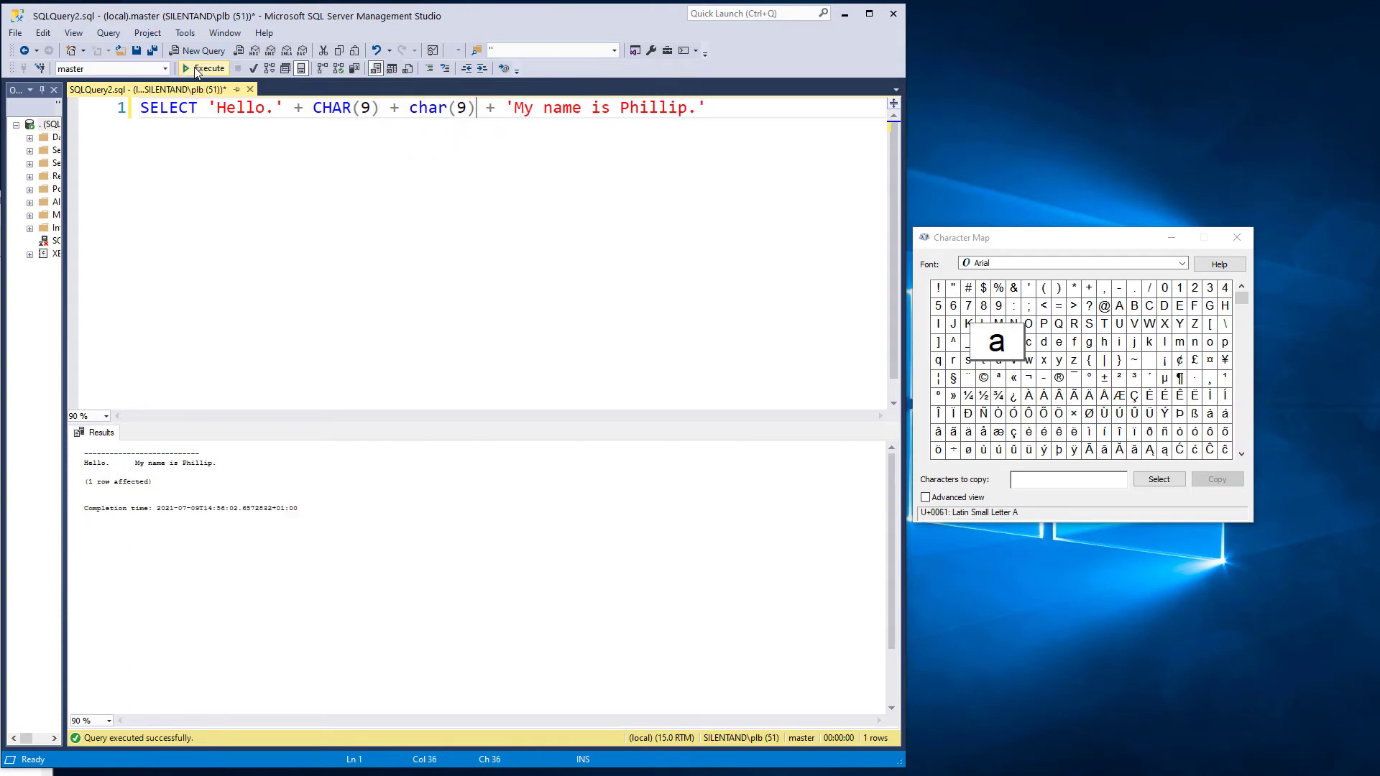
{"action": "double_click", "coordinate": [332, 108]}
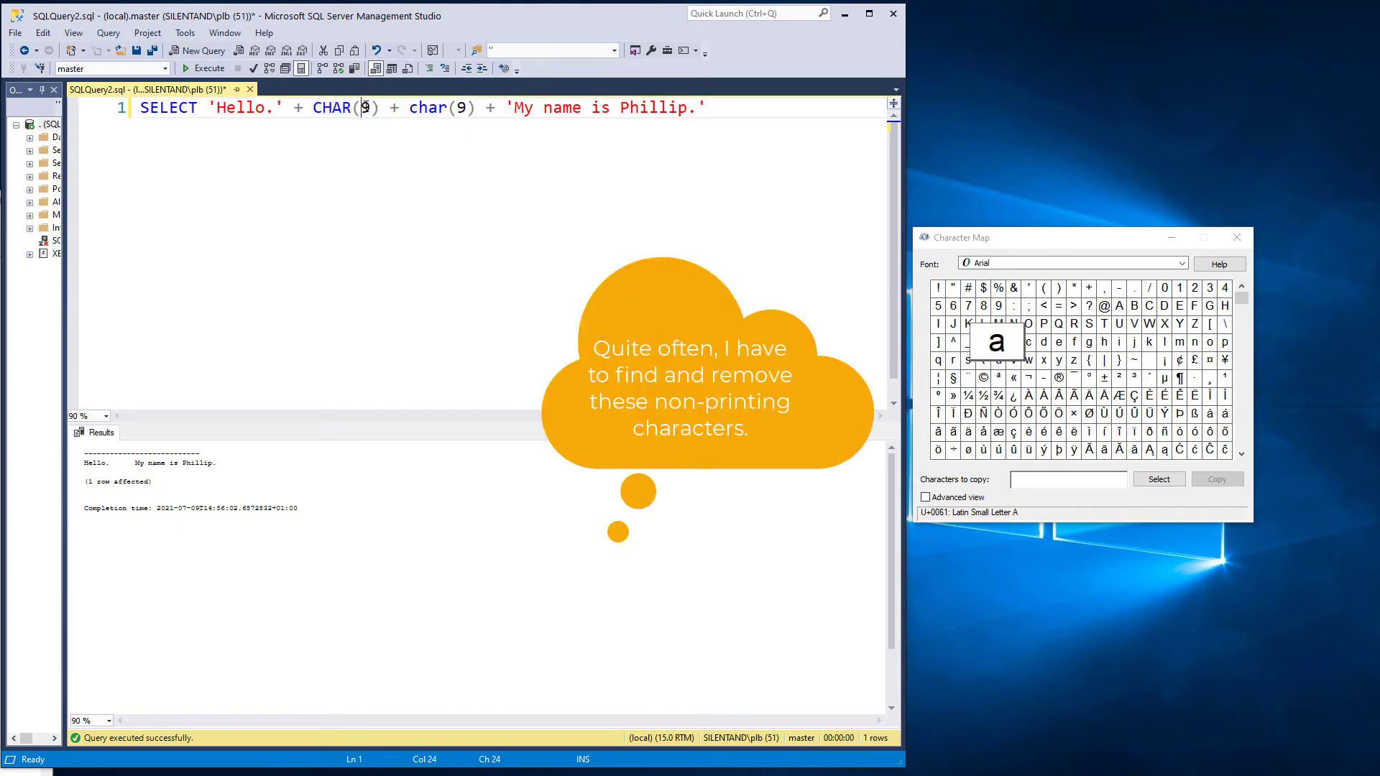
- Write SELECT ASCII('A') on line 2 and run it in grid results, returning 65
{"action": "type", "text": "0"}
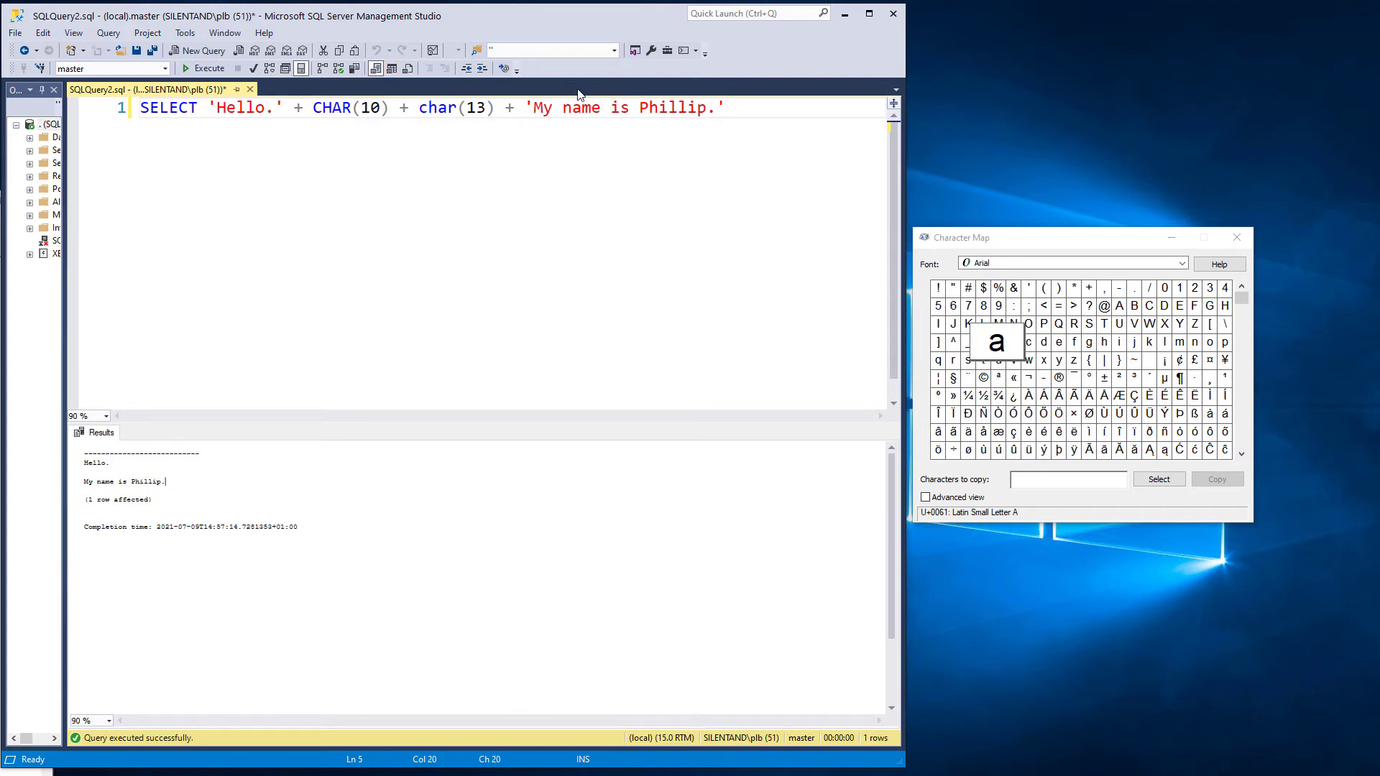
{"action": "type", "text": "select ascii"}
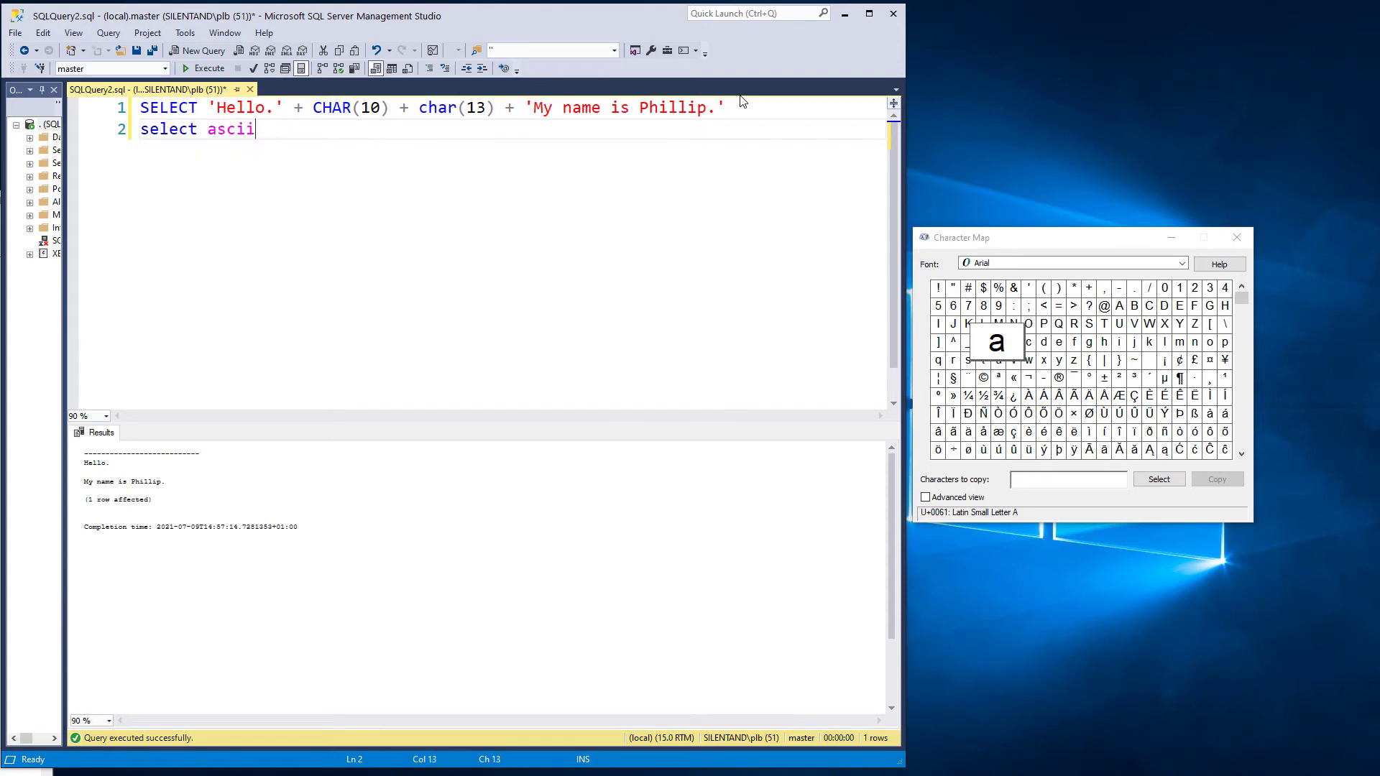
{"action": "type", "text": "('A"}
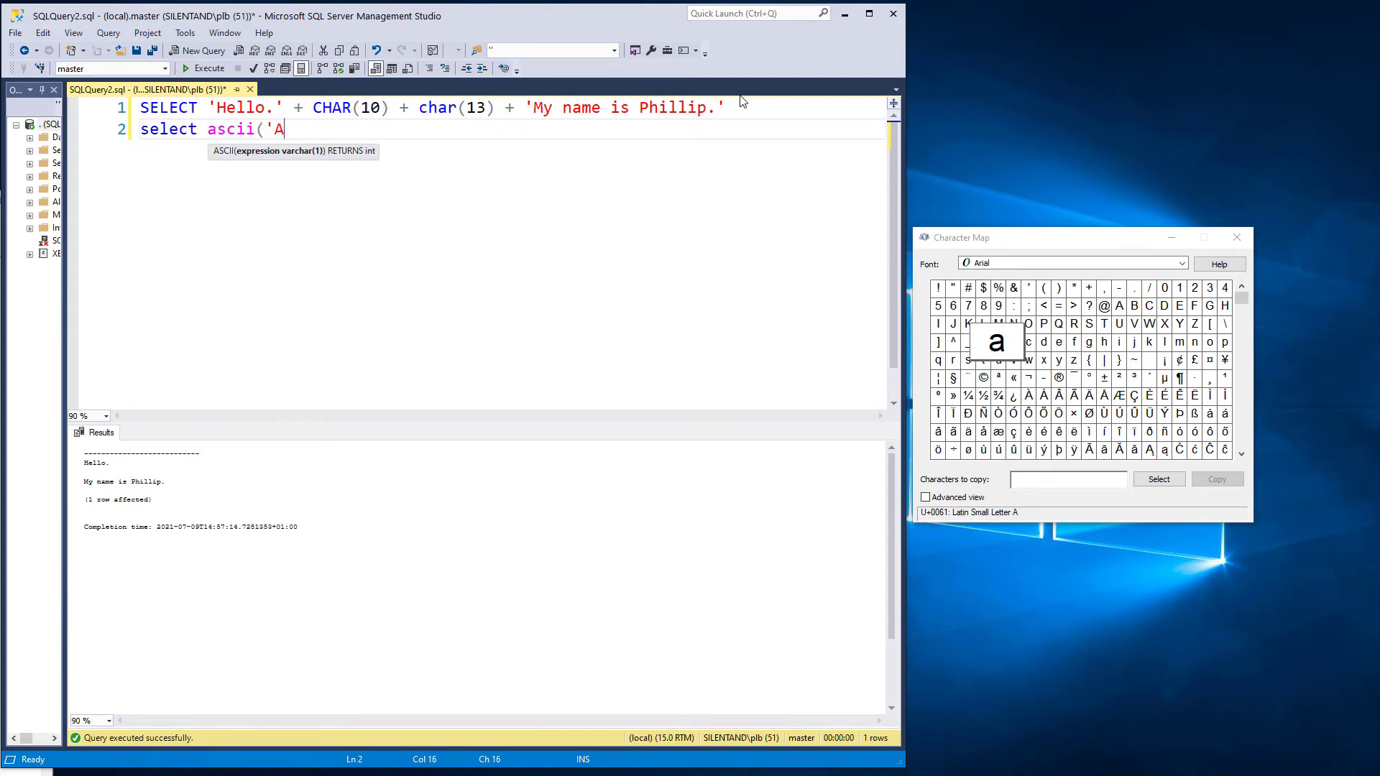
{"action": "type", "text": "')"}
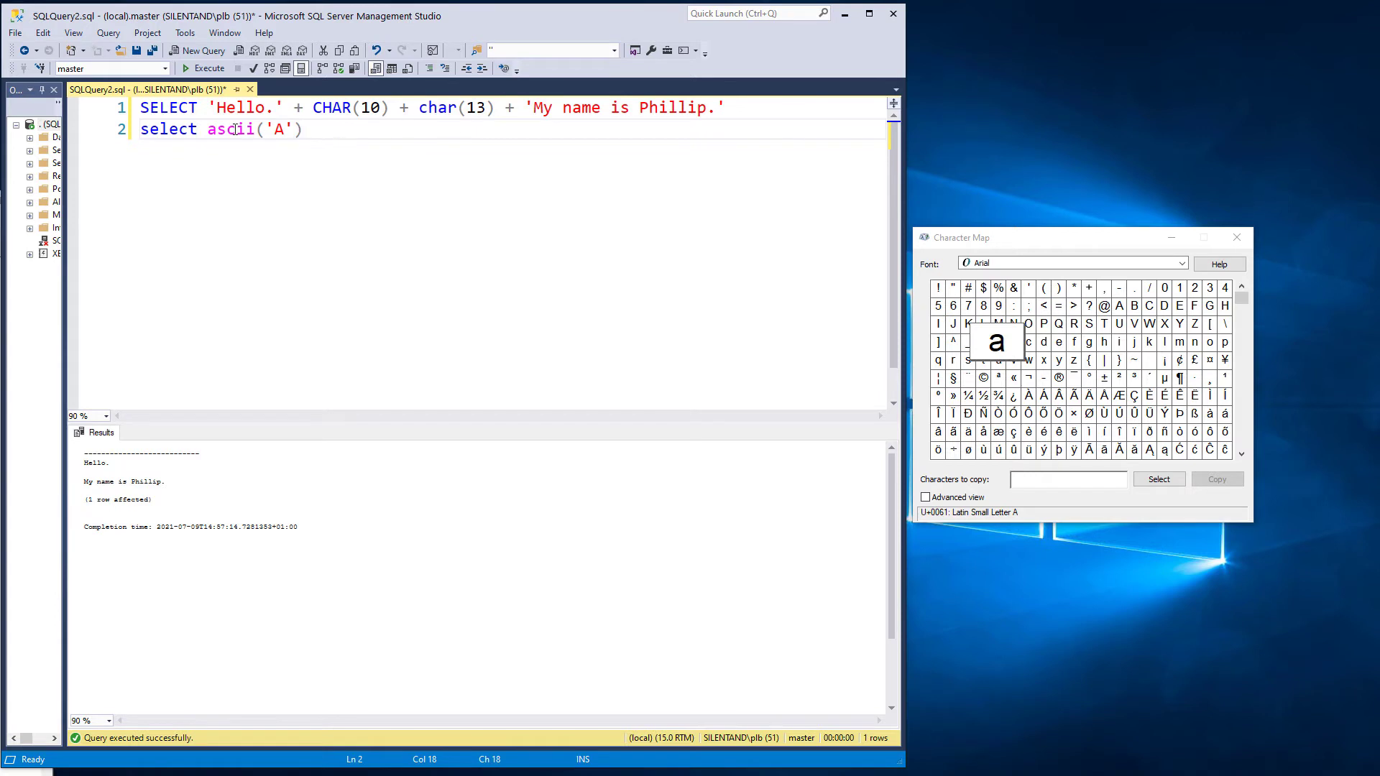
{"action": "left_click", "coordinate": [210, 68]}
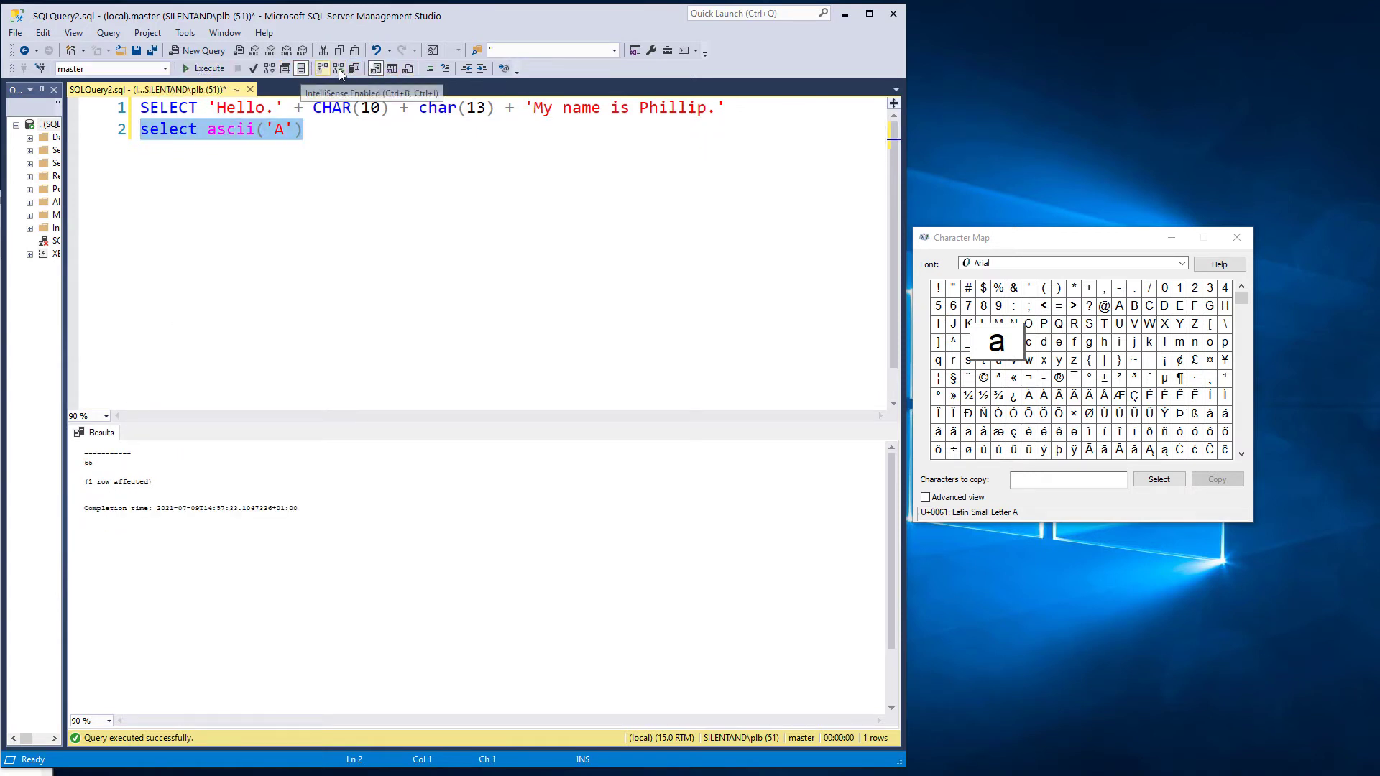
{"action": "left_click", "coordinate": [203, 68]}
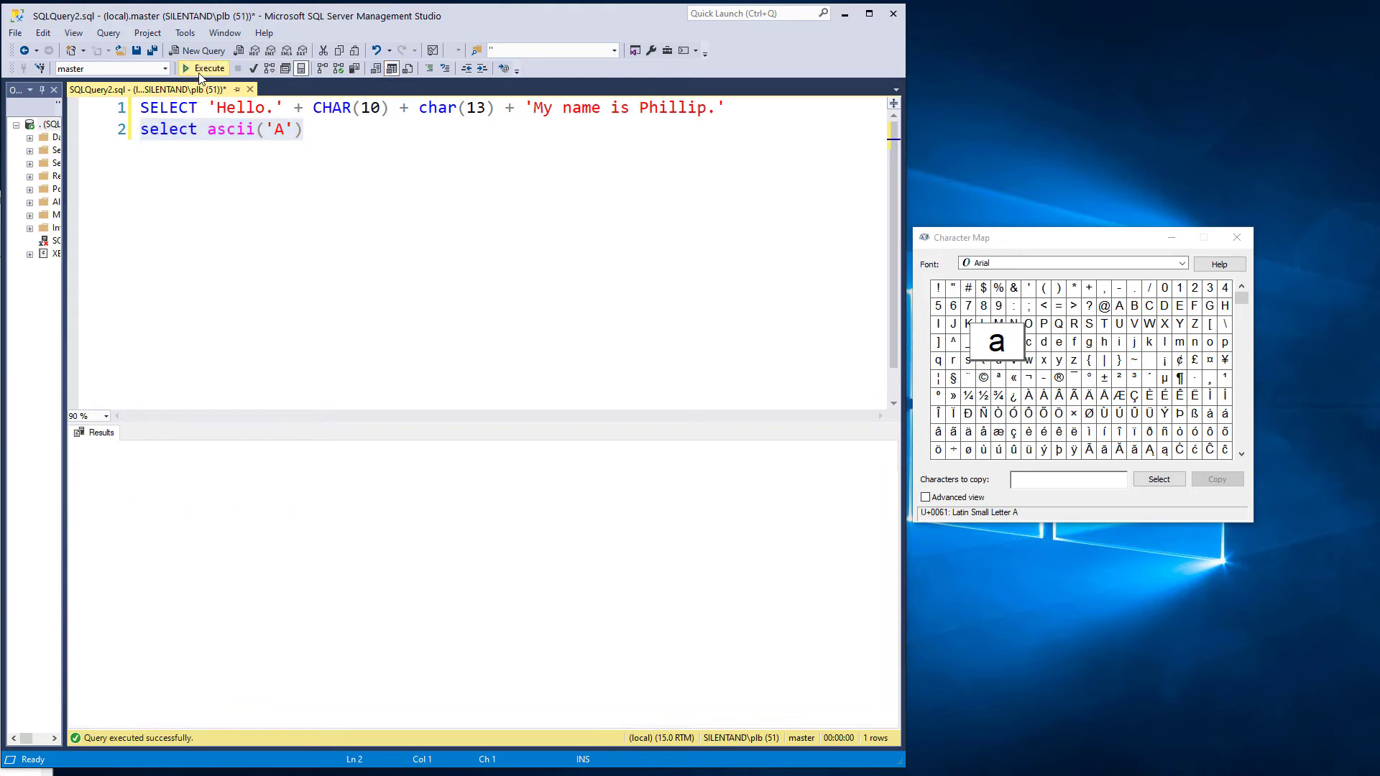
- Change the argument to 'Alphabet' and retype the function name as uppercase ASCII
{"action": "left_click", "coordinate": [204, 68]}
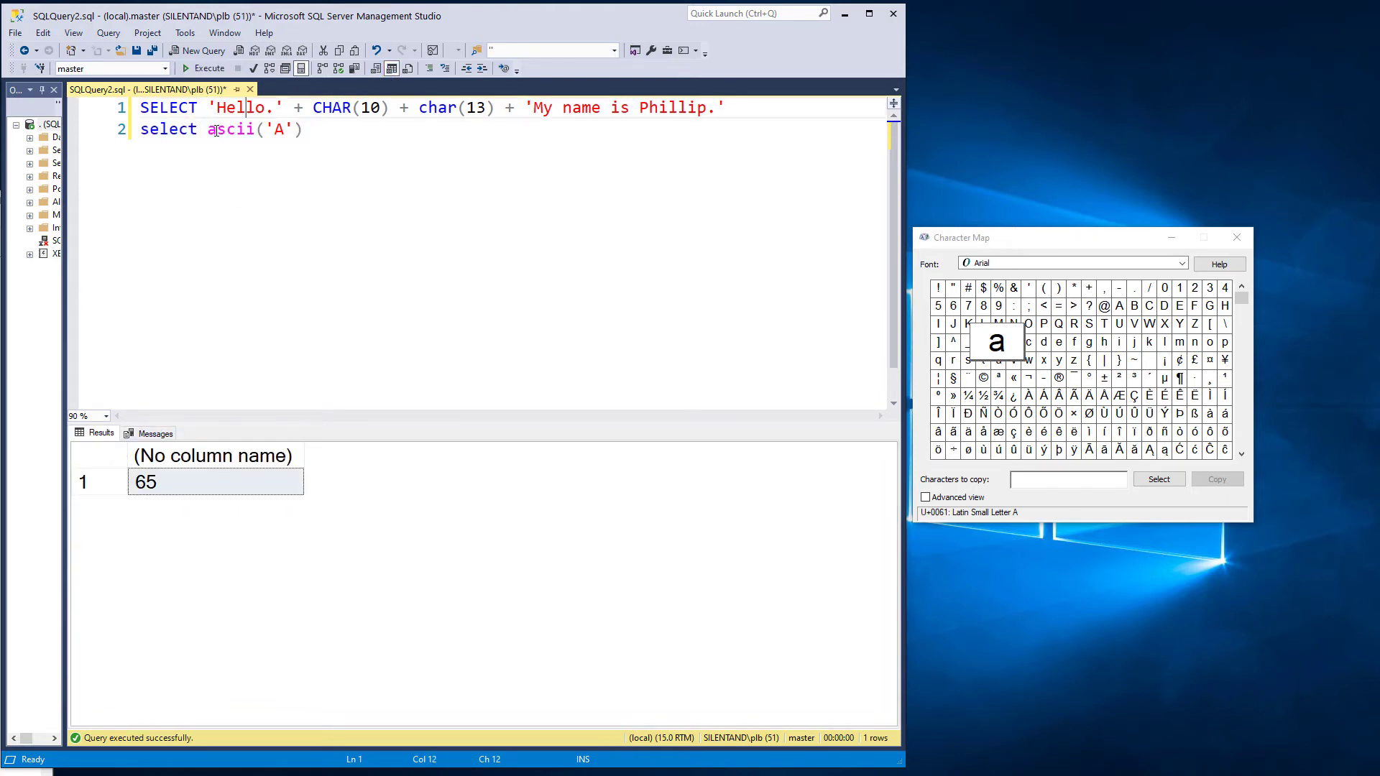
{"action": "mouse_move", "coordinate": [230, 128]}
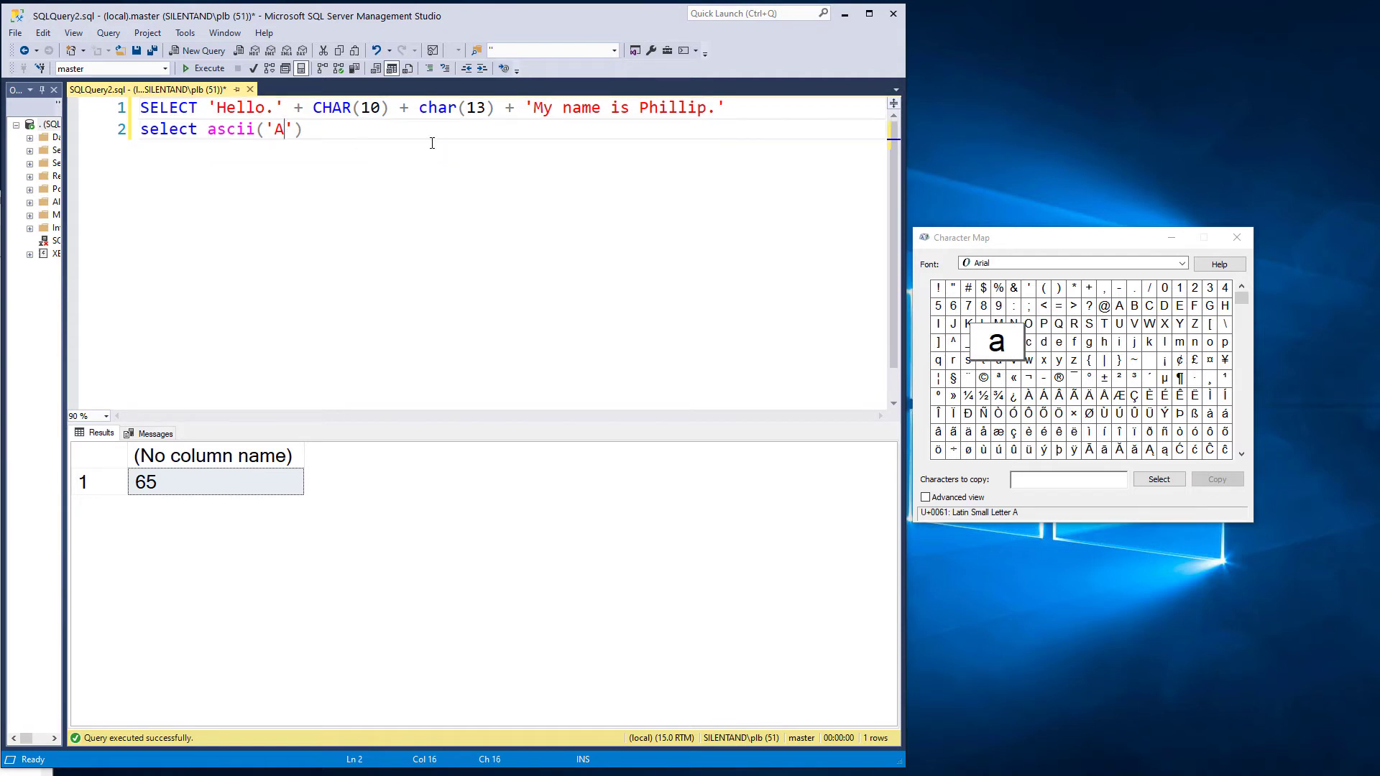
{"action": "type", "text": "lphabet"}
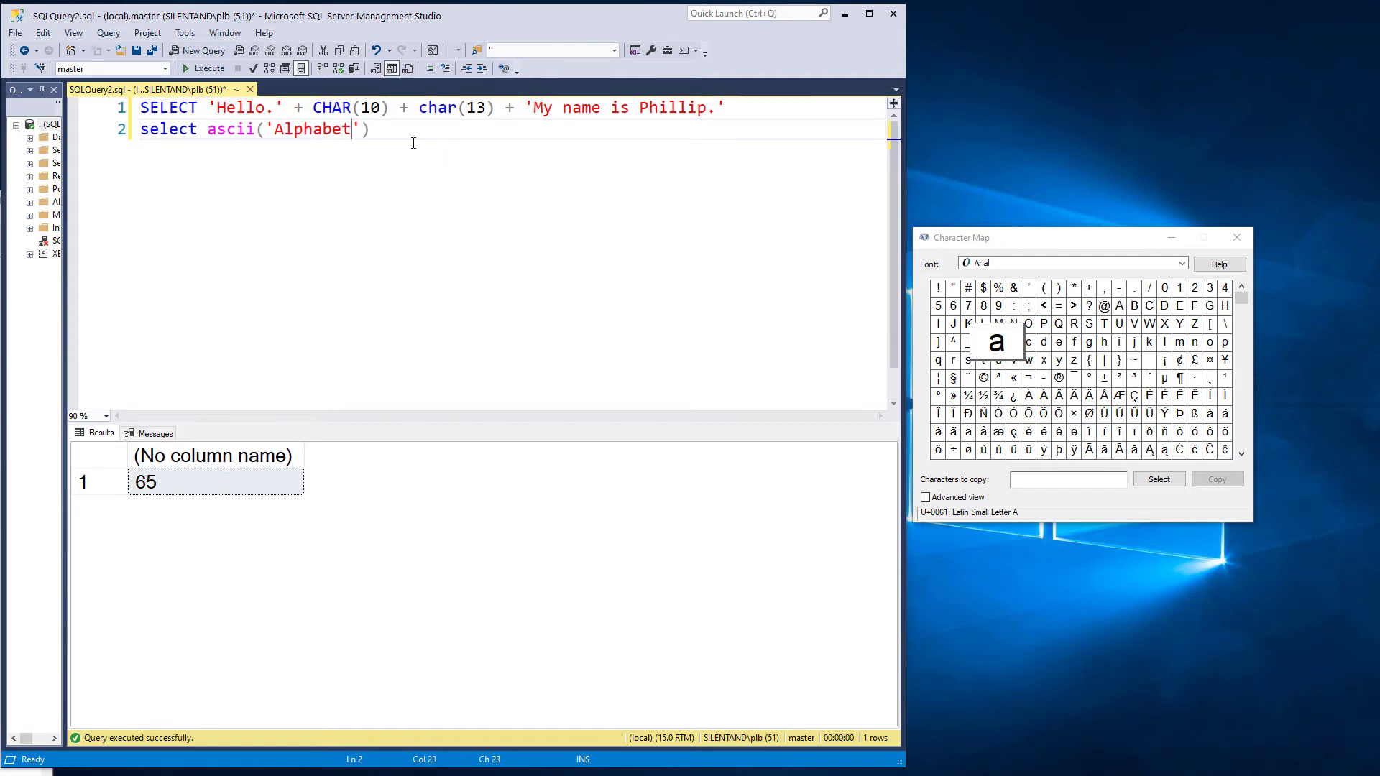
{"action": "triple_click", "coordinate": [246, 129]}
{"action": "type", "text": "ASC"}
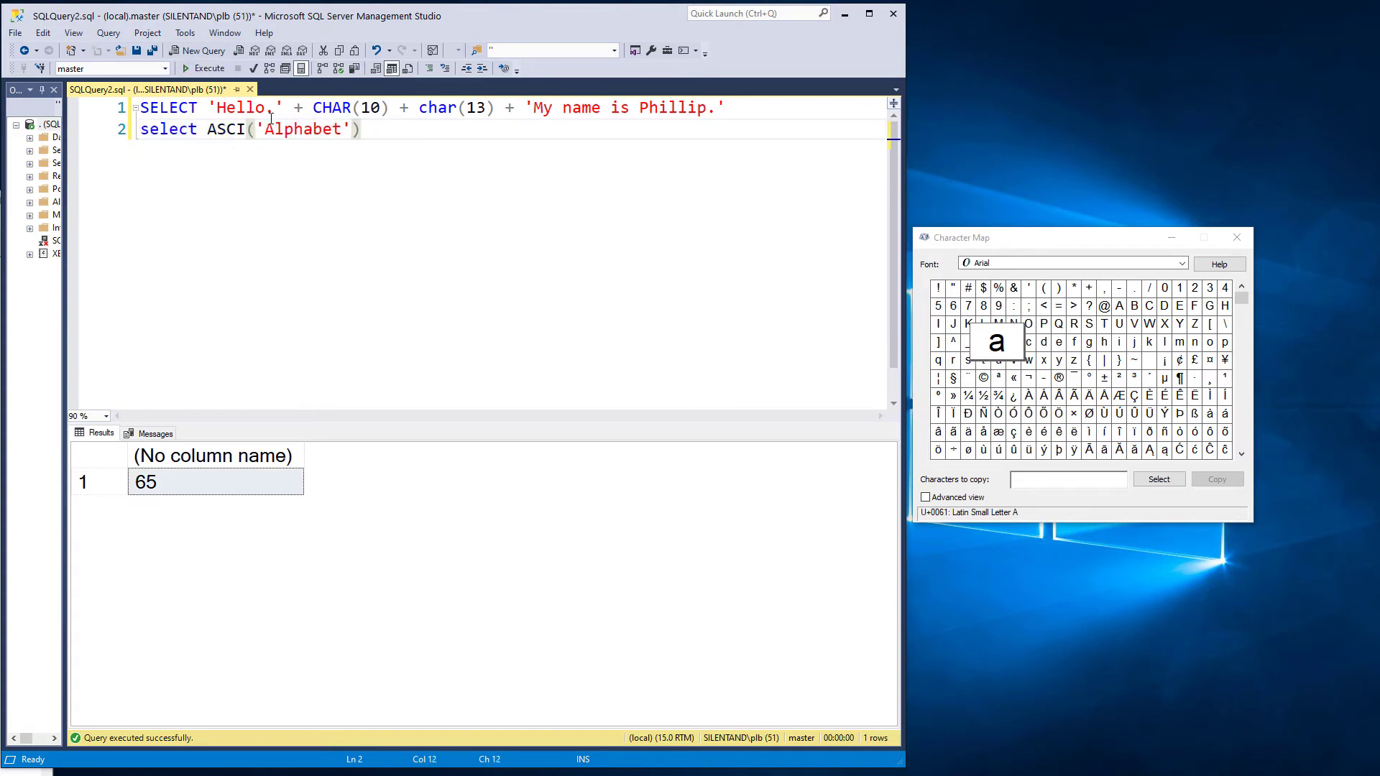
{"action": "type", "text": "I"}
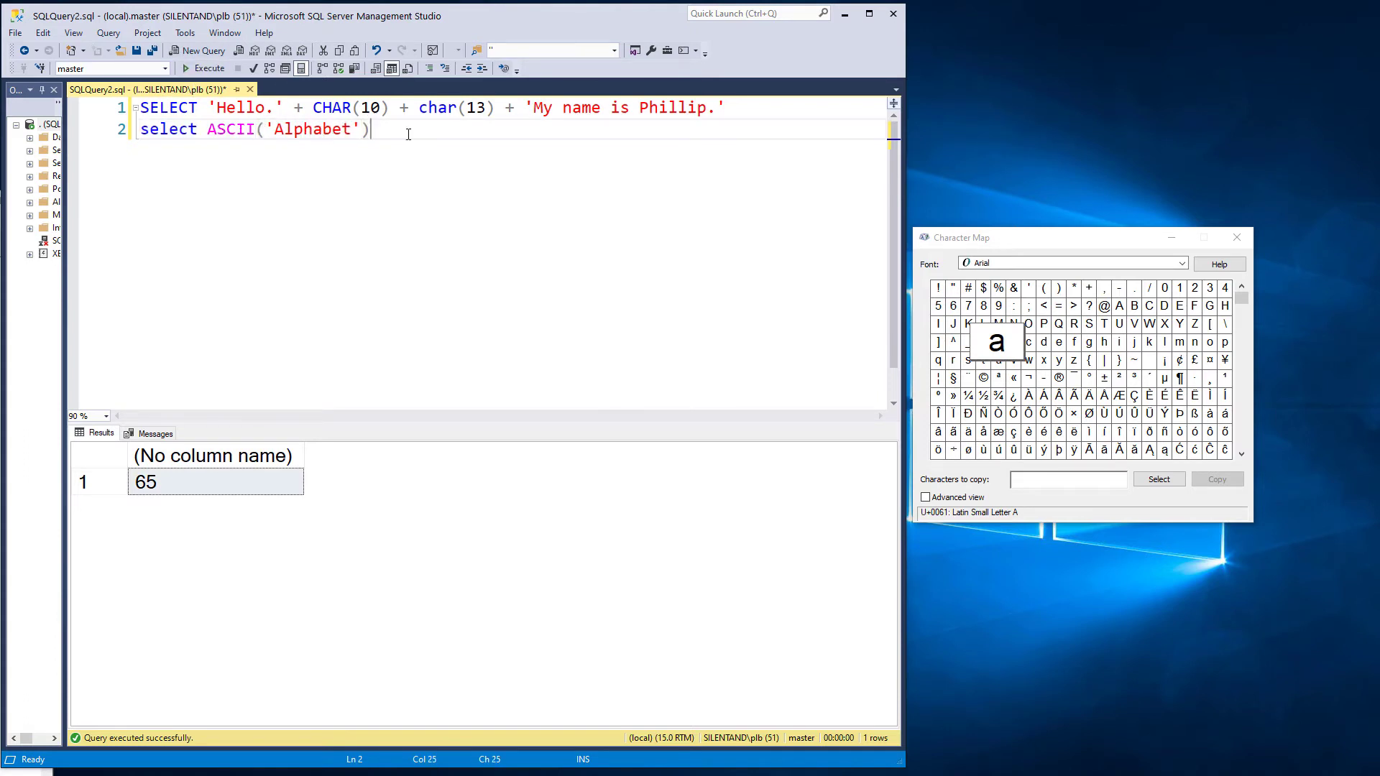
{"action": "mouse_move", "coordinate": [414, 60]}
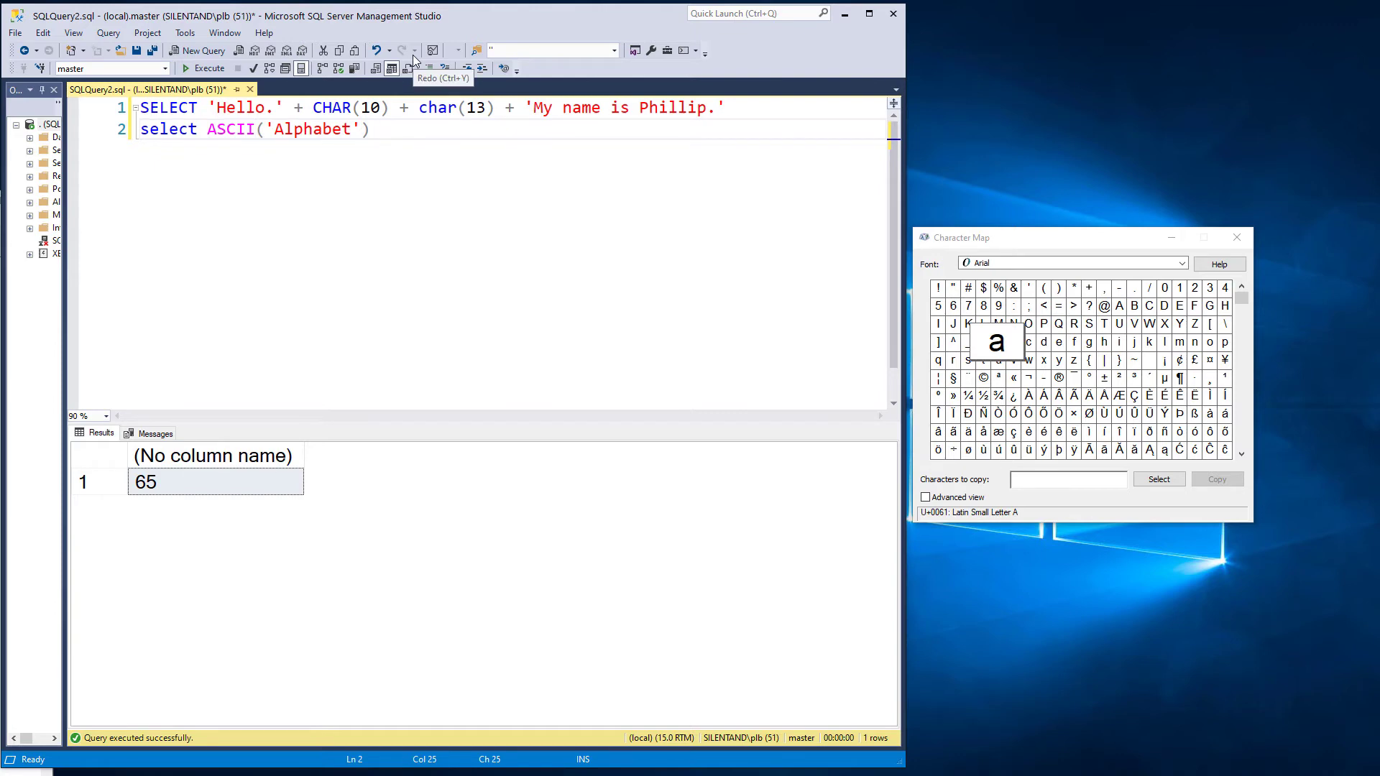
{"action": "left_click", "coordinate": [370, 128]}
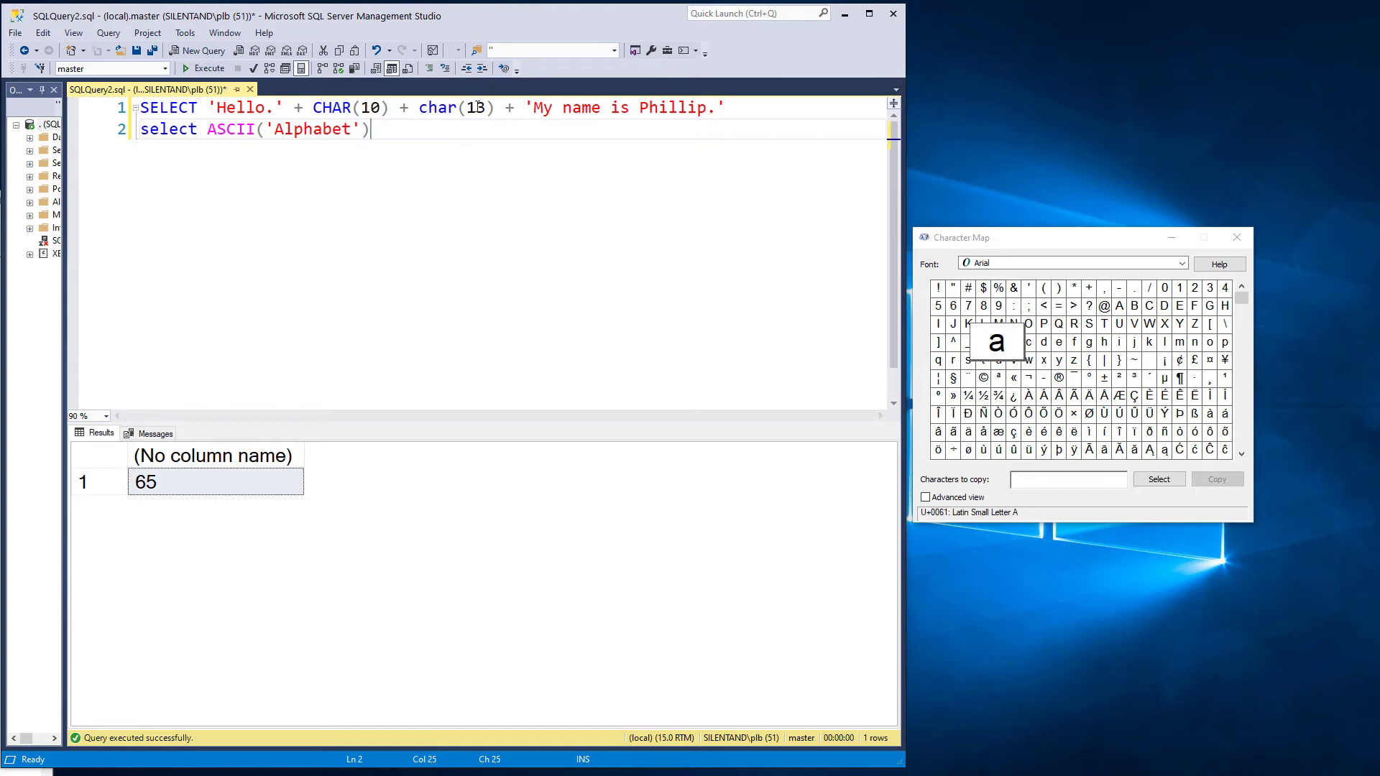
- Run SELECT CHAR(156) returning œ, then SELECT ASCII('œ') returning 156
{"action": "type", "text": "SELECT CHGA"}
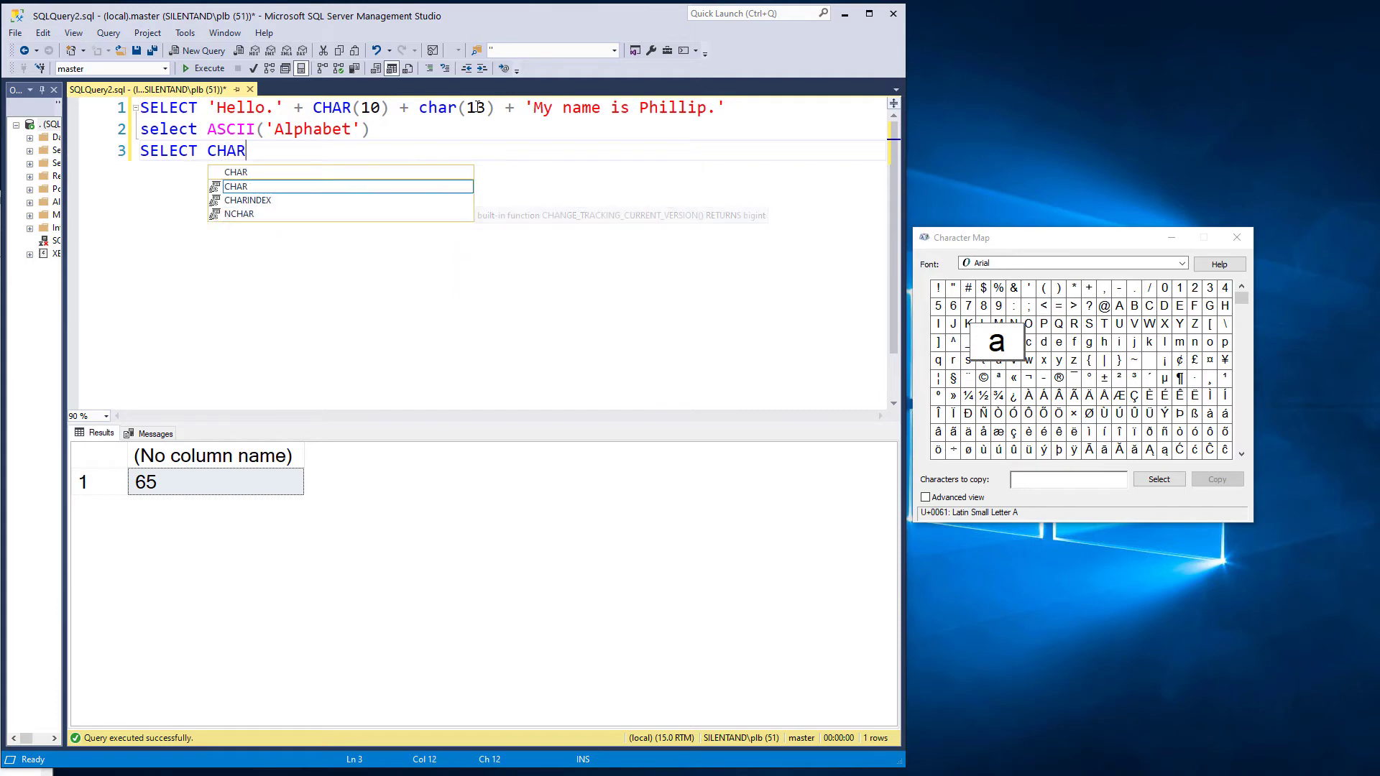
{"action": "type", "text": "(156)"}
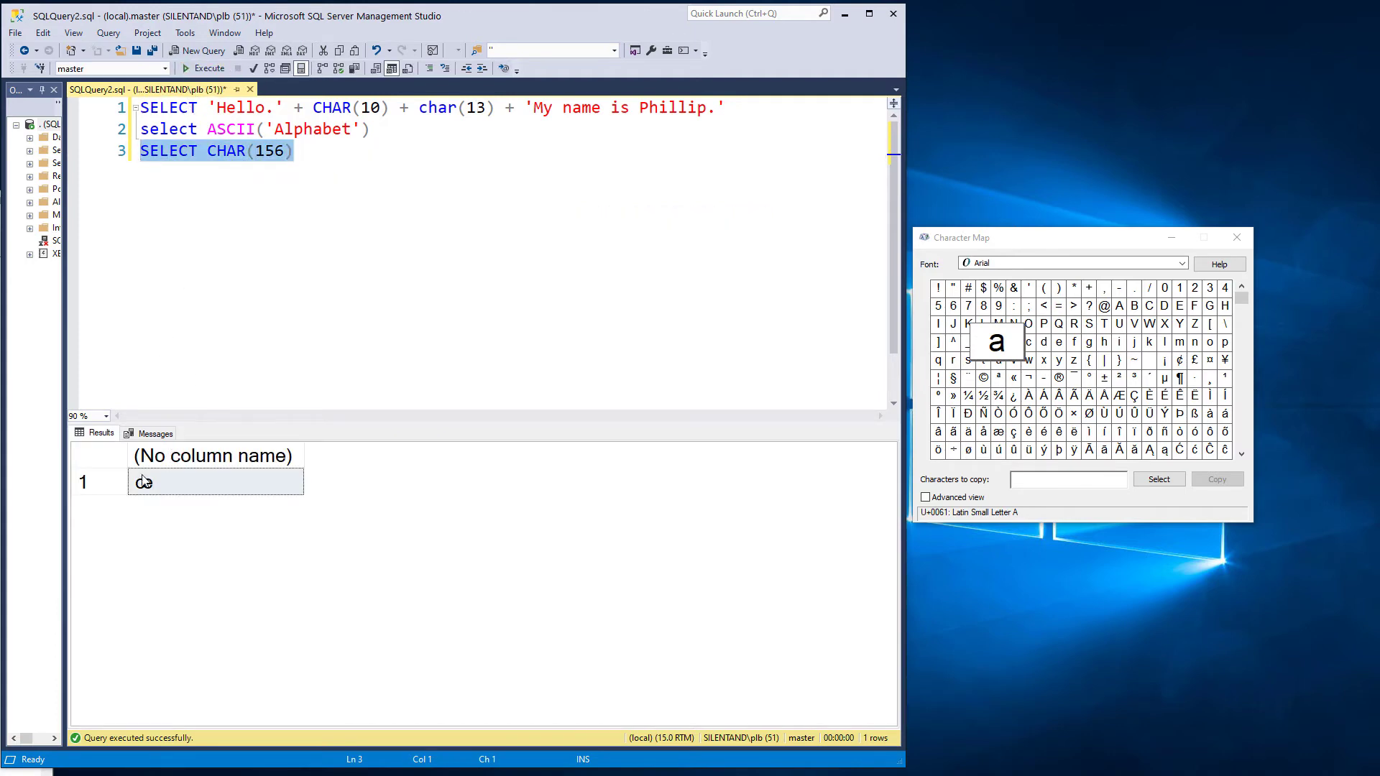
{"action": "left_click", "coordinate": [314, 151]}
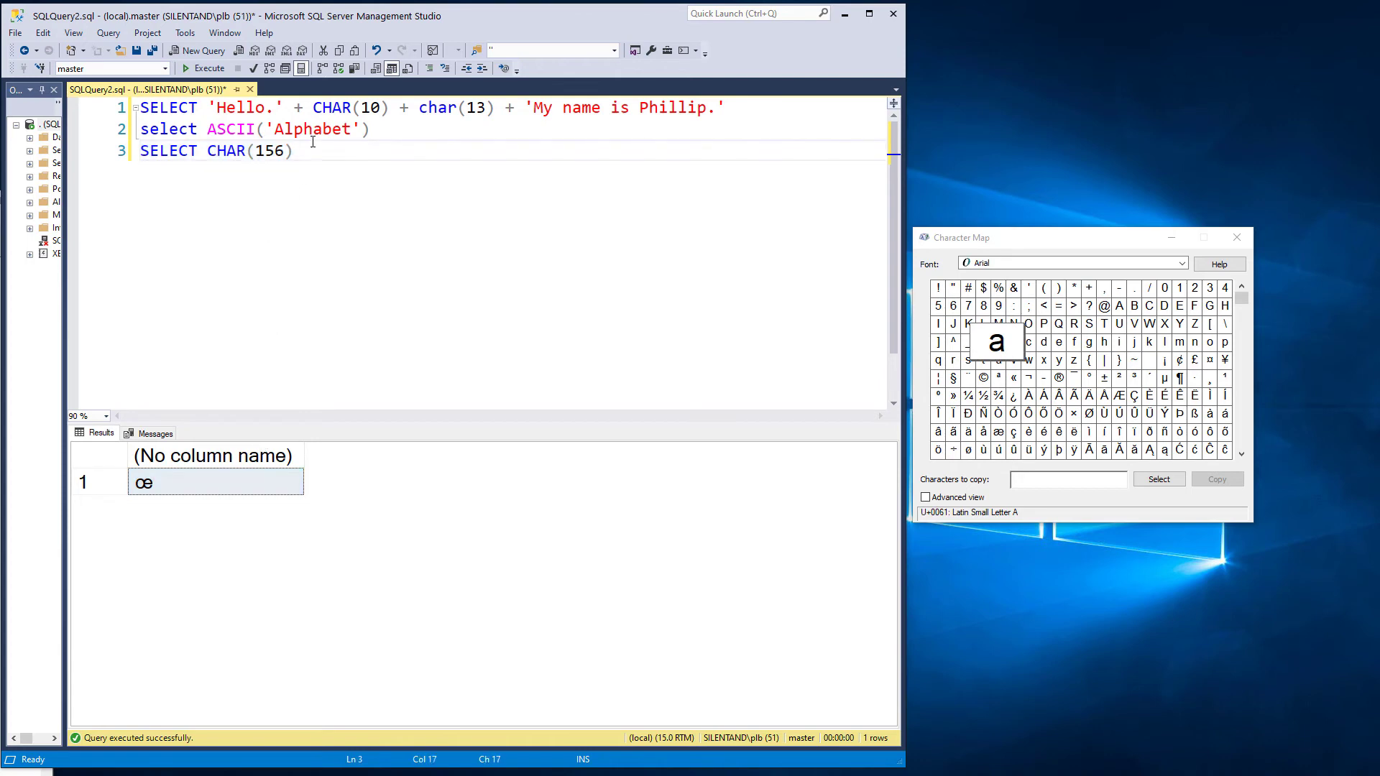
{"action": "type", "text": "SELECT ASCII(#"}
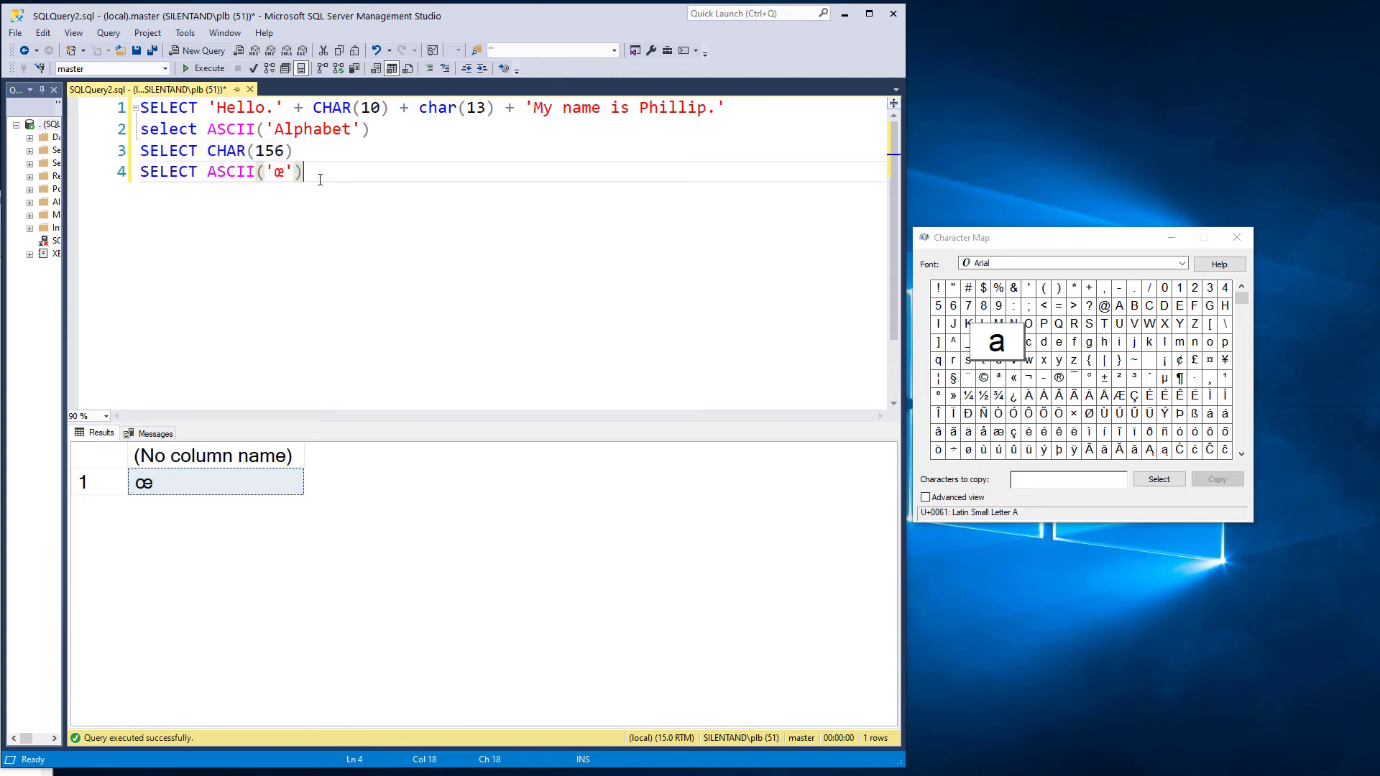
{"action": "left_click", "coordinate": [203, 68]}
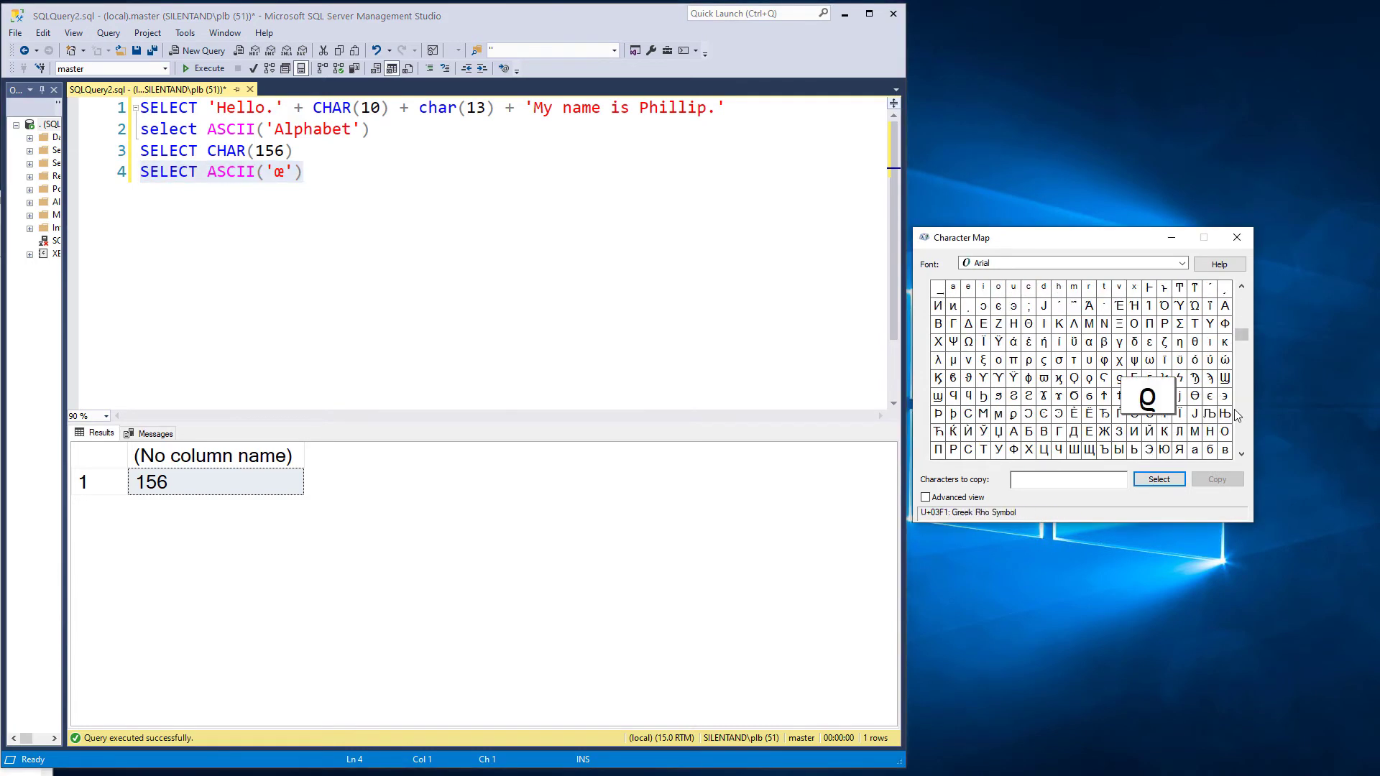
{"action": "scroll", "scroll_direction": "down", "scroll_amount": 3}
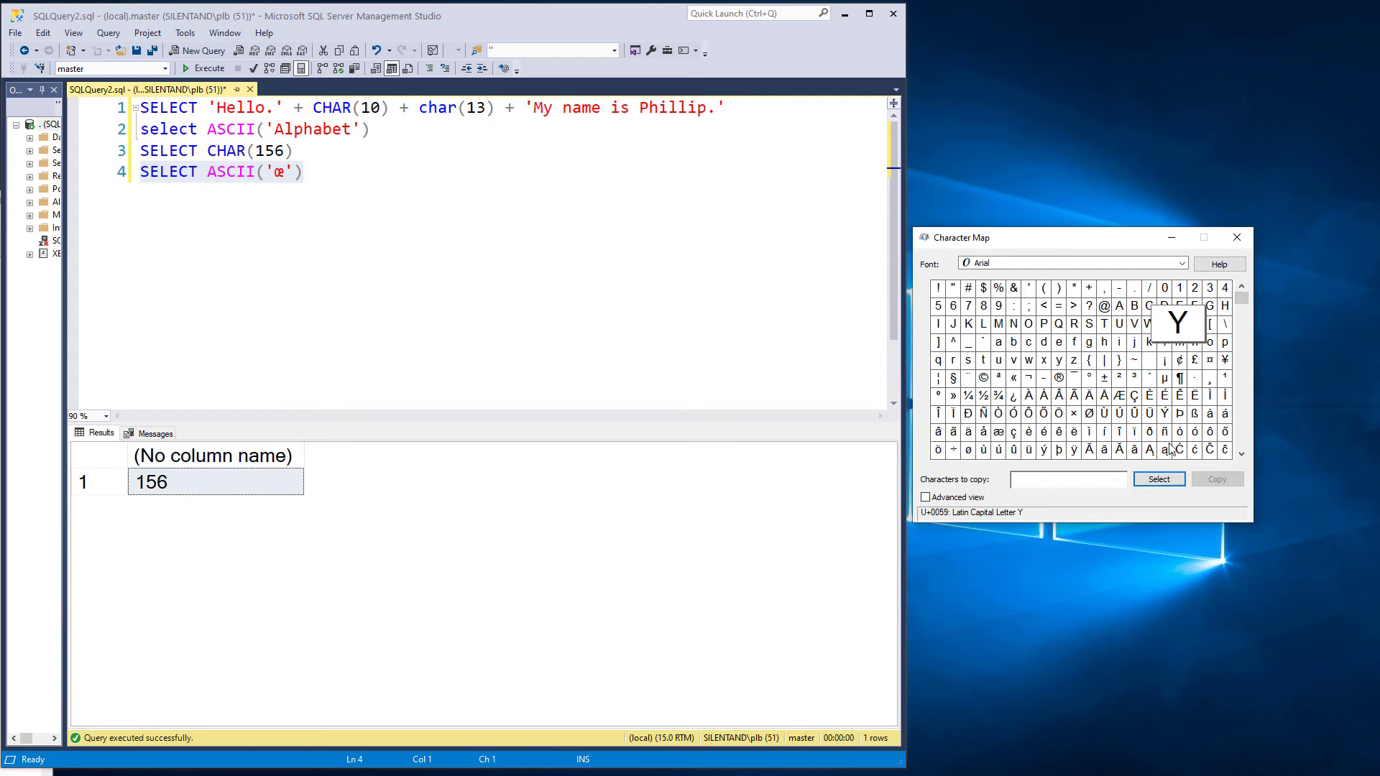
{"action": "scroll", "scroll_direction": "down", "scroll_amount": 3}
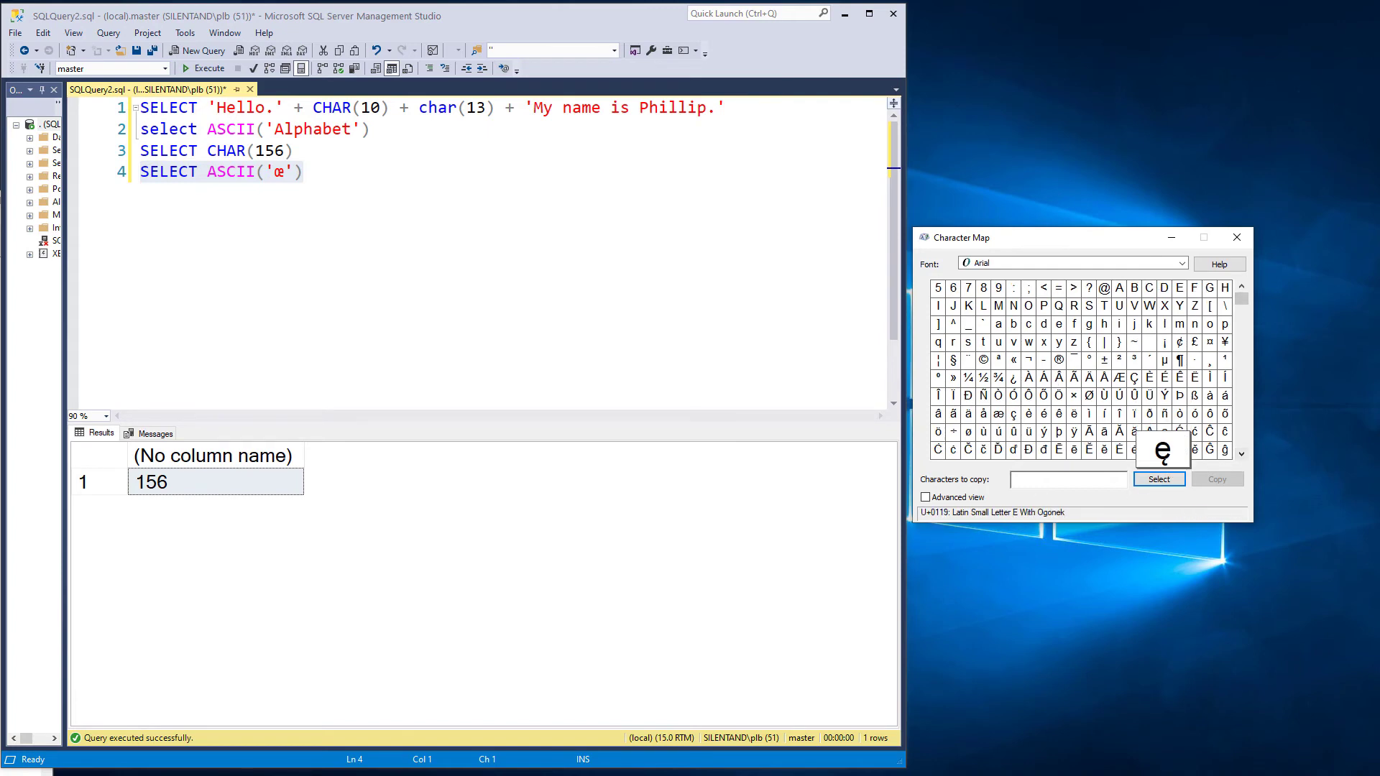
{"action": "mouse_move", "coordinate": [939, 516]}
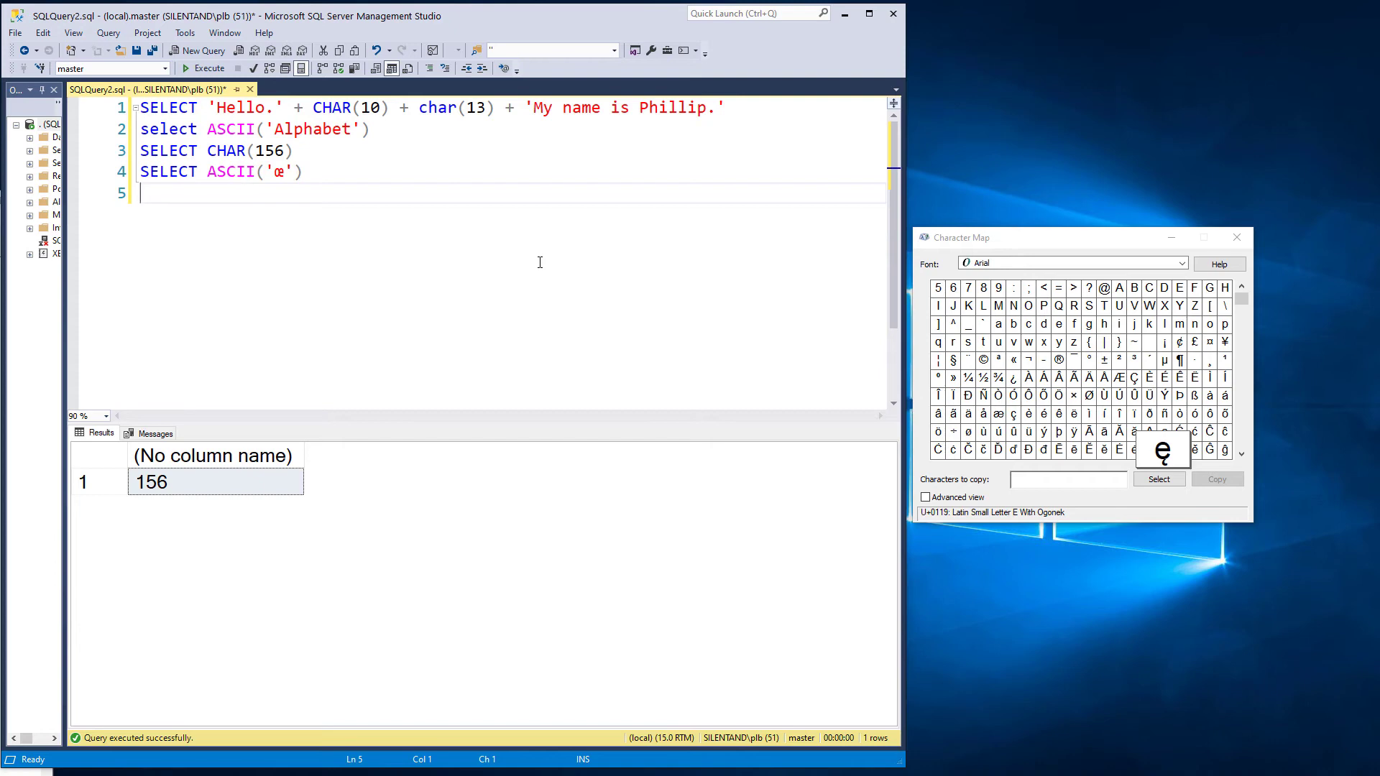
- Start a SELECT UNICODE( line, insert SELECT NCHAR(257) above it and run it to get ā
{"action": "type", "text": "S"}
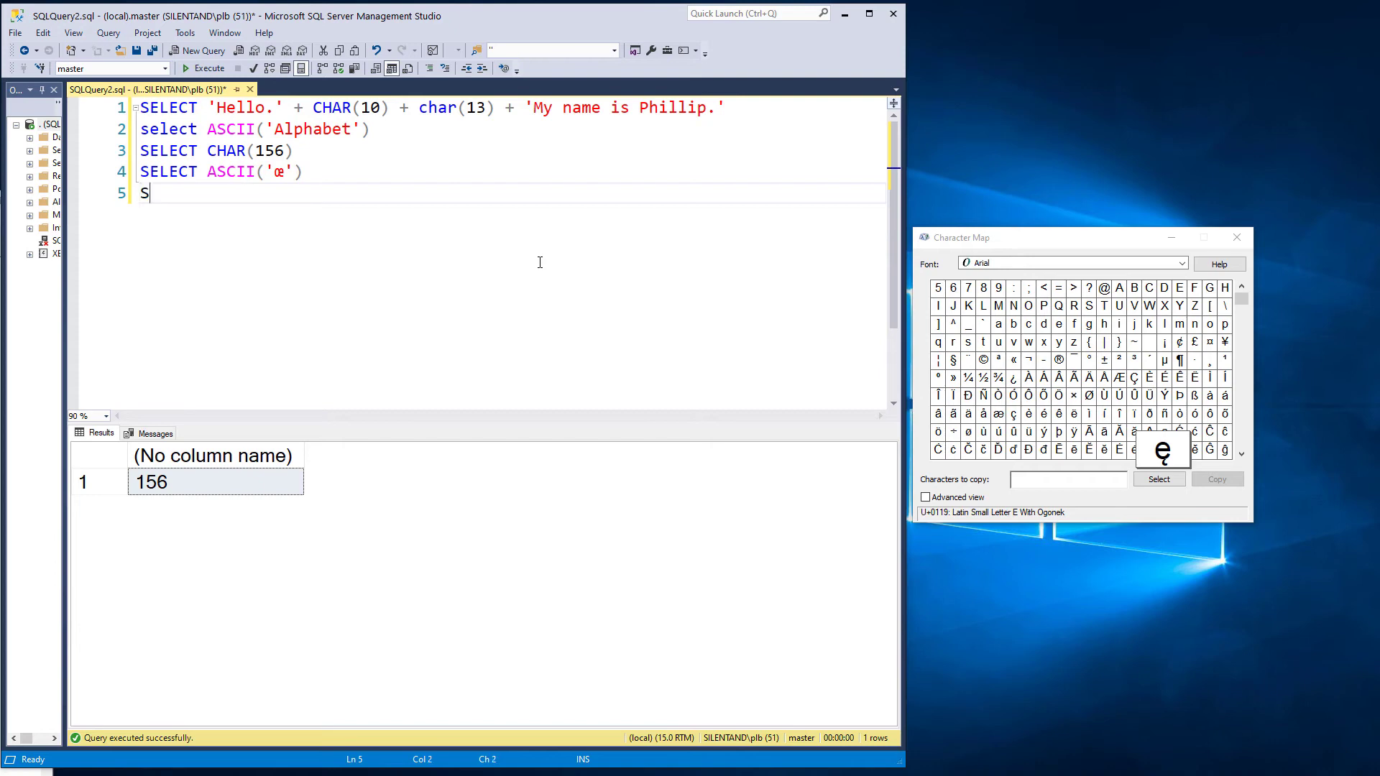
{"action": "type", "text": "ELECT UNICODE("}
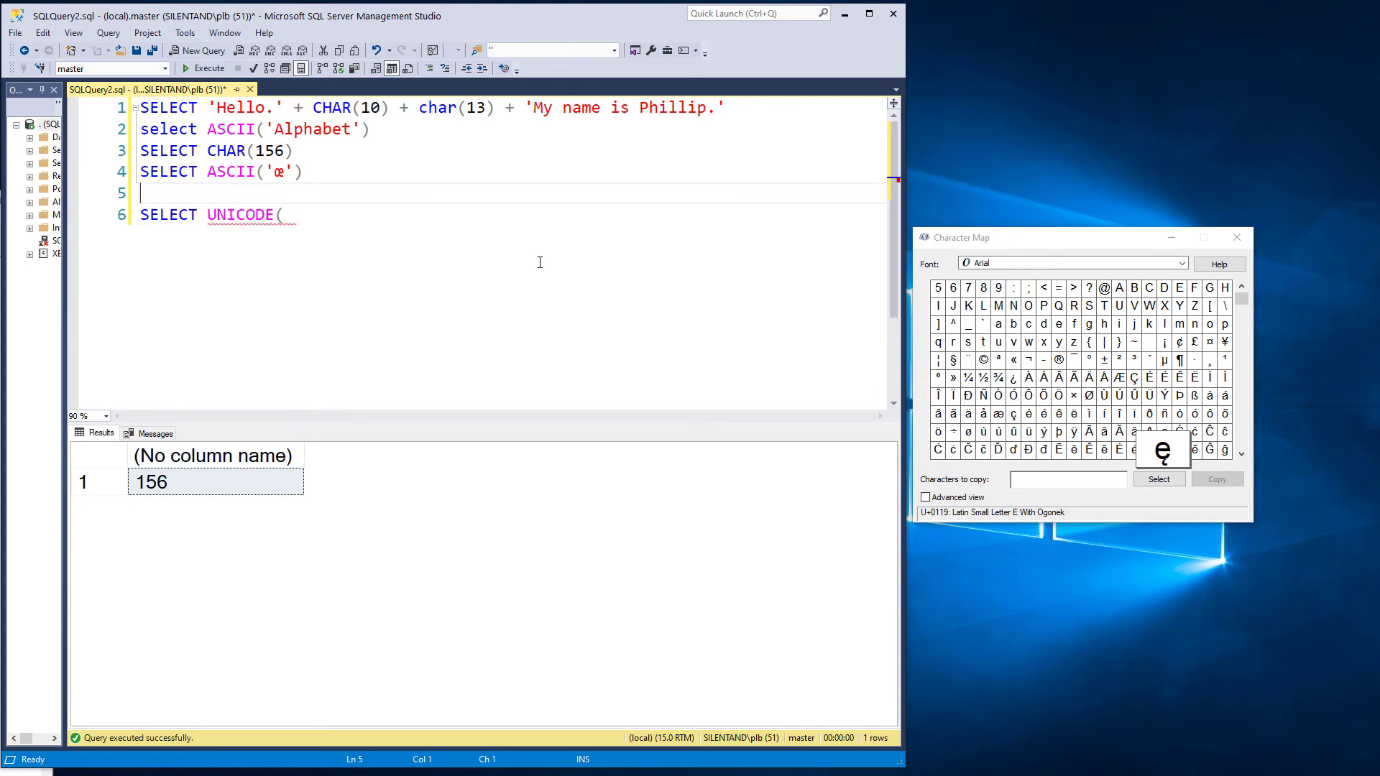
{"action": "type", "text": "SELECT"}
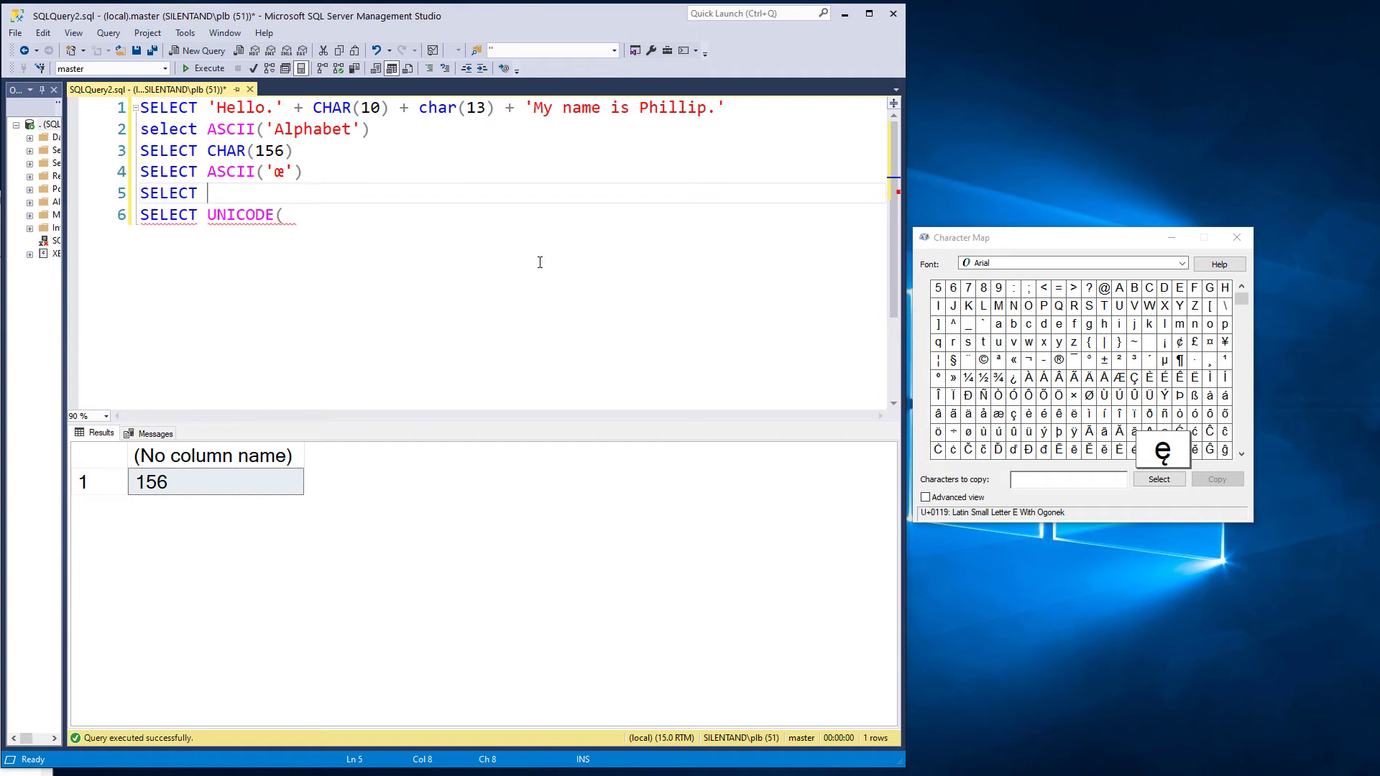
{"action": "type", "text": "NCHAR("}
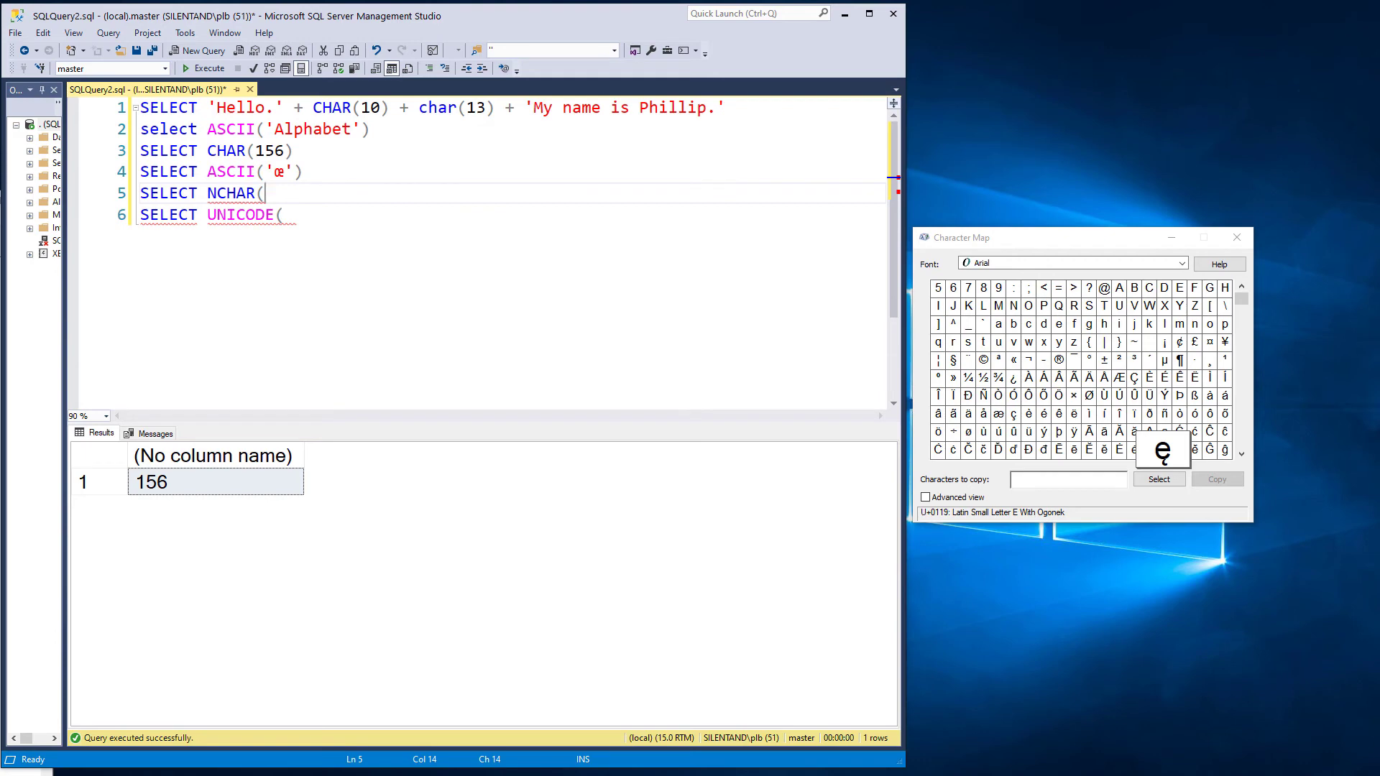
{"action": "type", "text": "257)"}
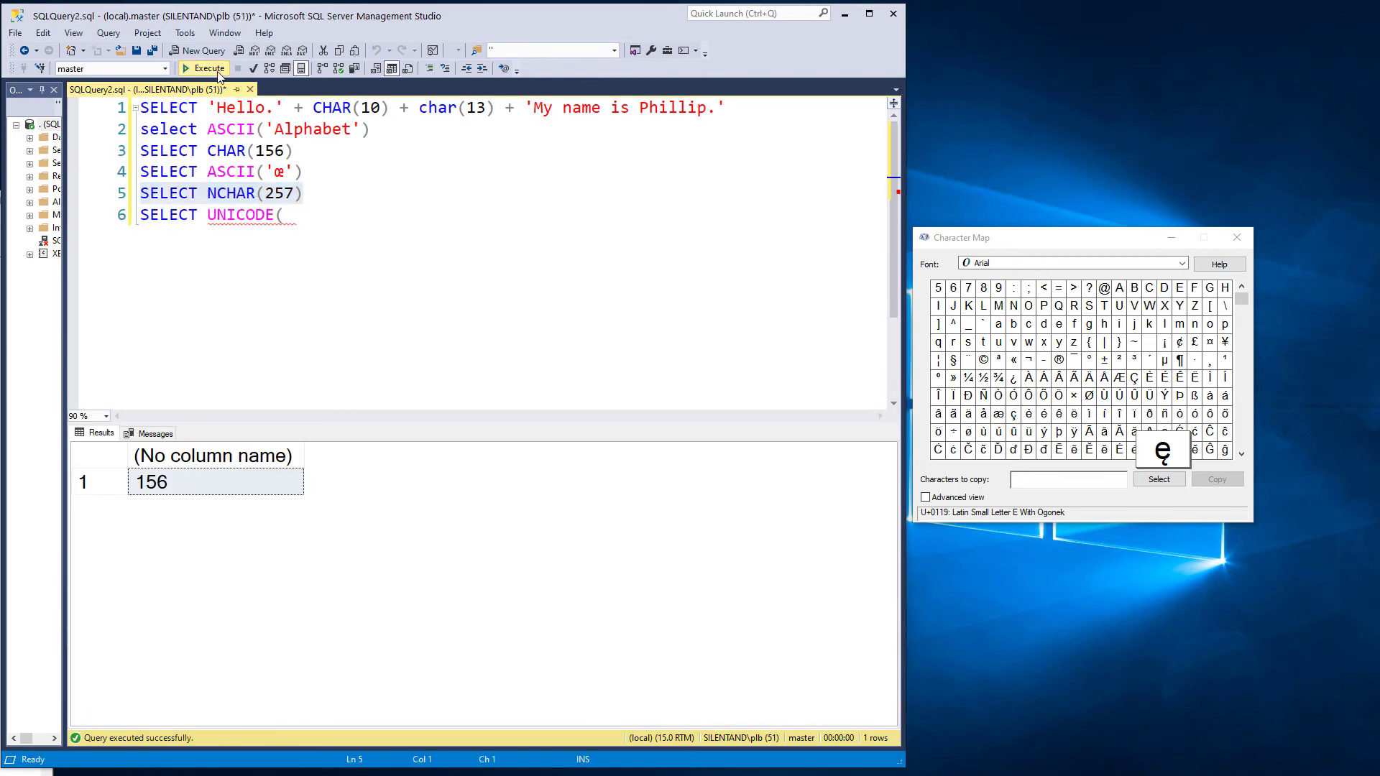
{"action": "left_click", "coordinate": [209, 68]}
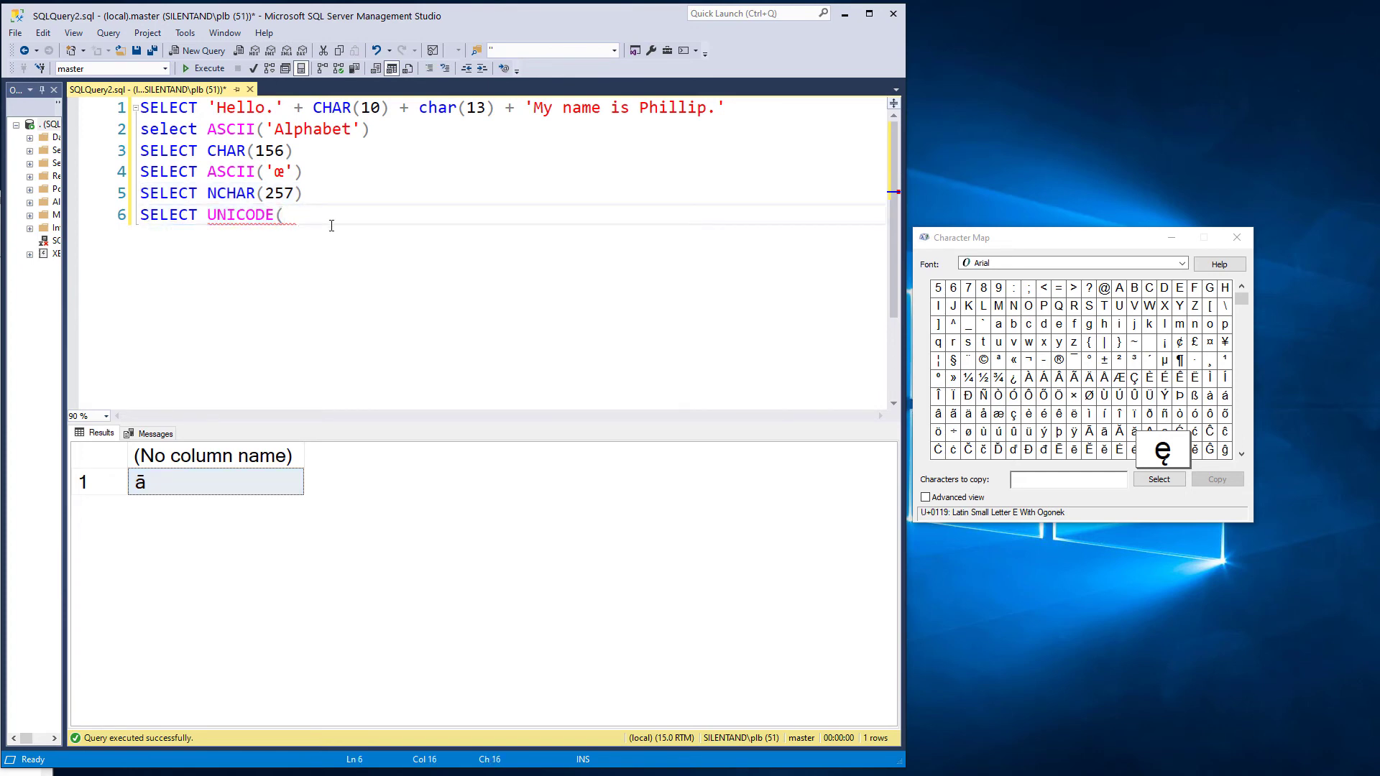
- Run UNICODE('ā') returning 97, then prefix the literal as N'ā' to return 257
{"action": "type", "text": "'ā')"}
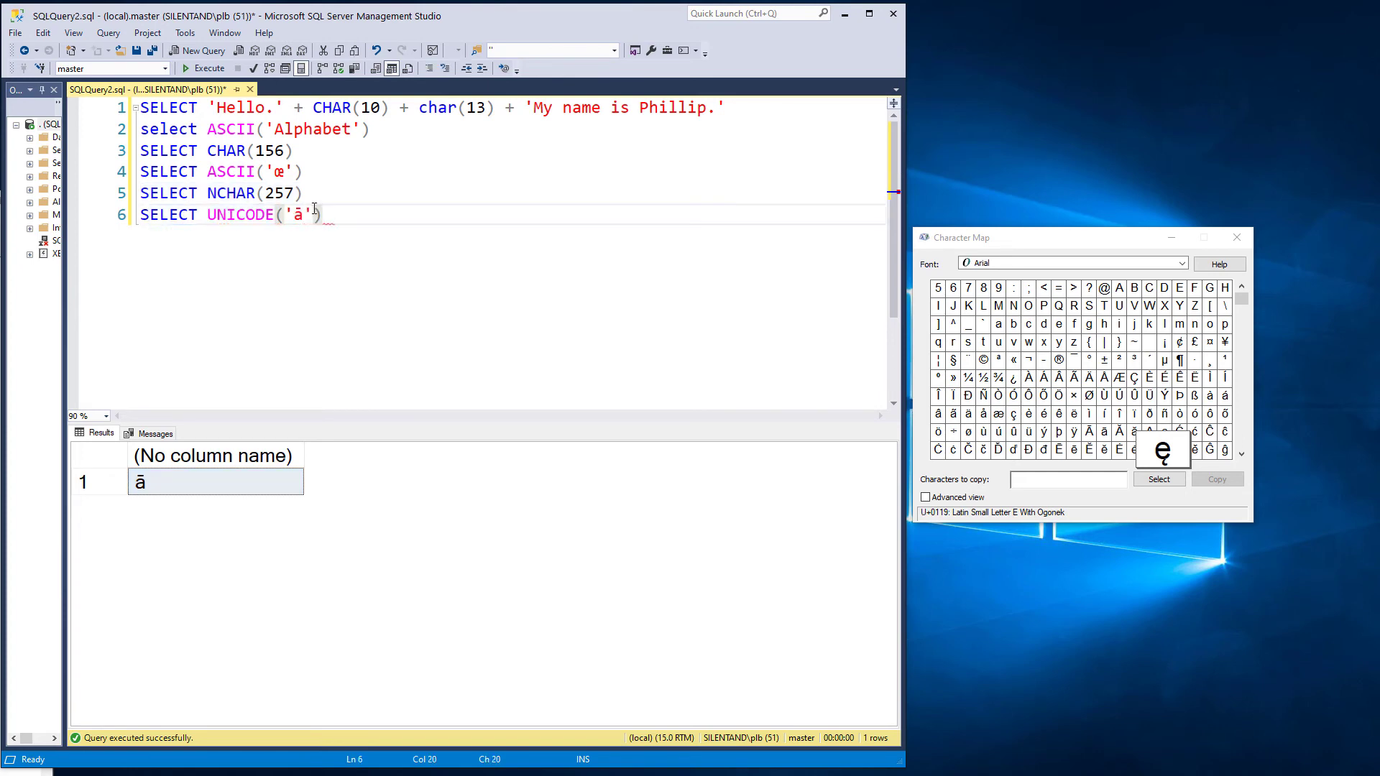
{"action": "triple_click", "coordinate": [228, 214]}
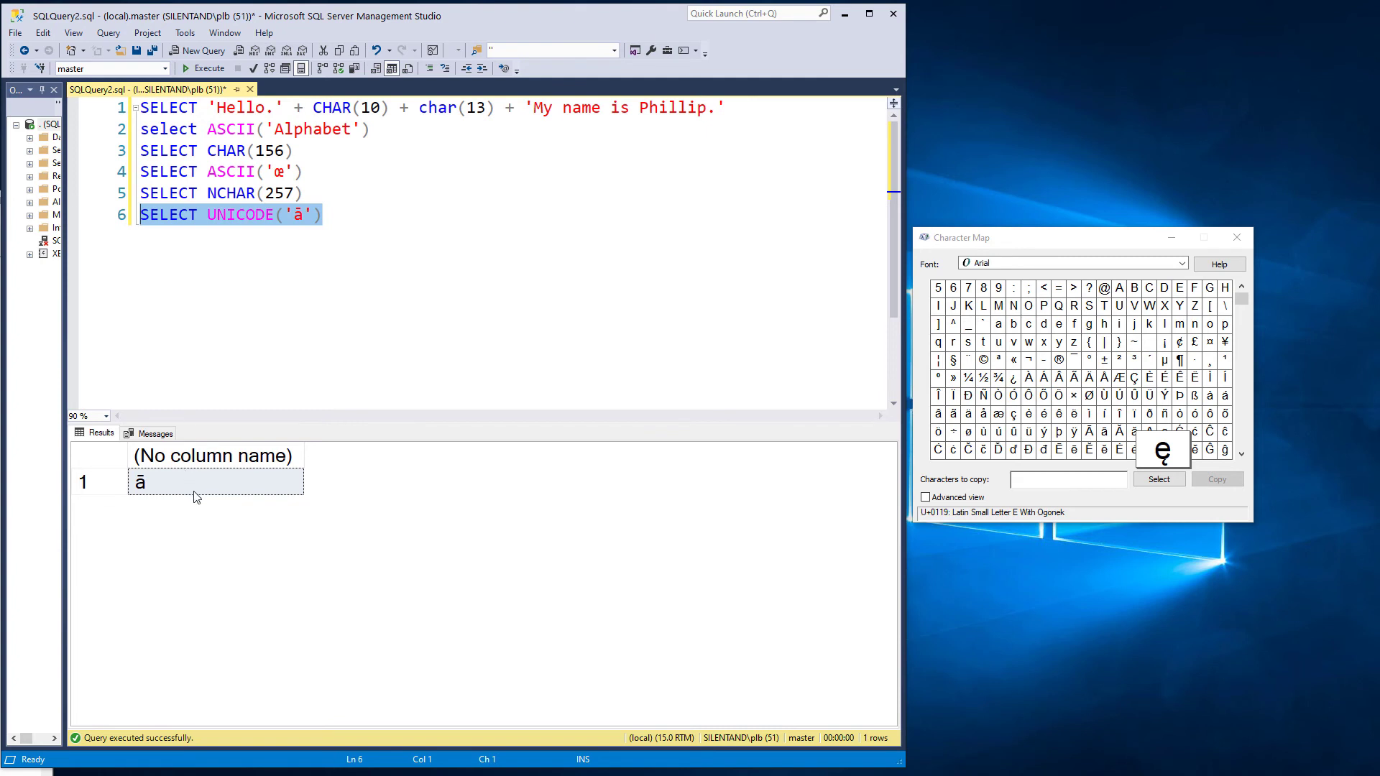
{"action": "left_click", "coordinate": [204, 67]}
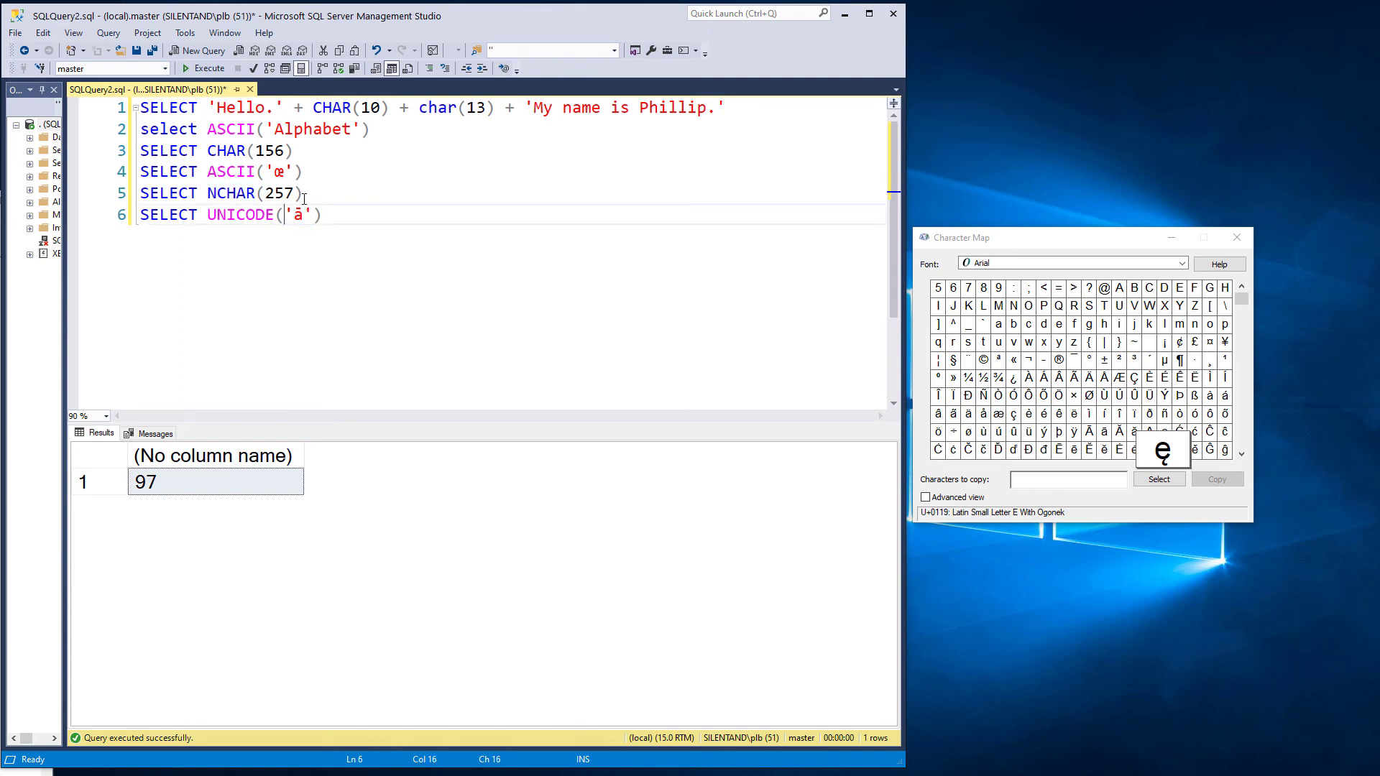
{"action": "type", "text": "n"}
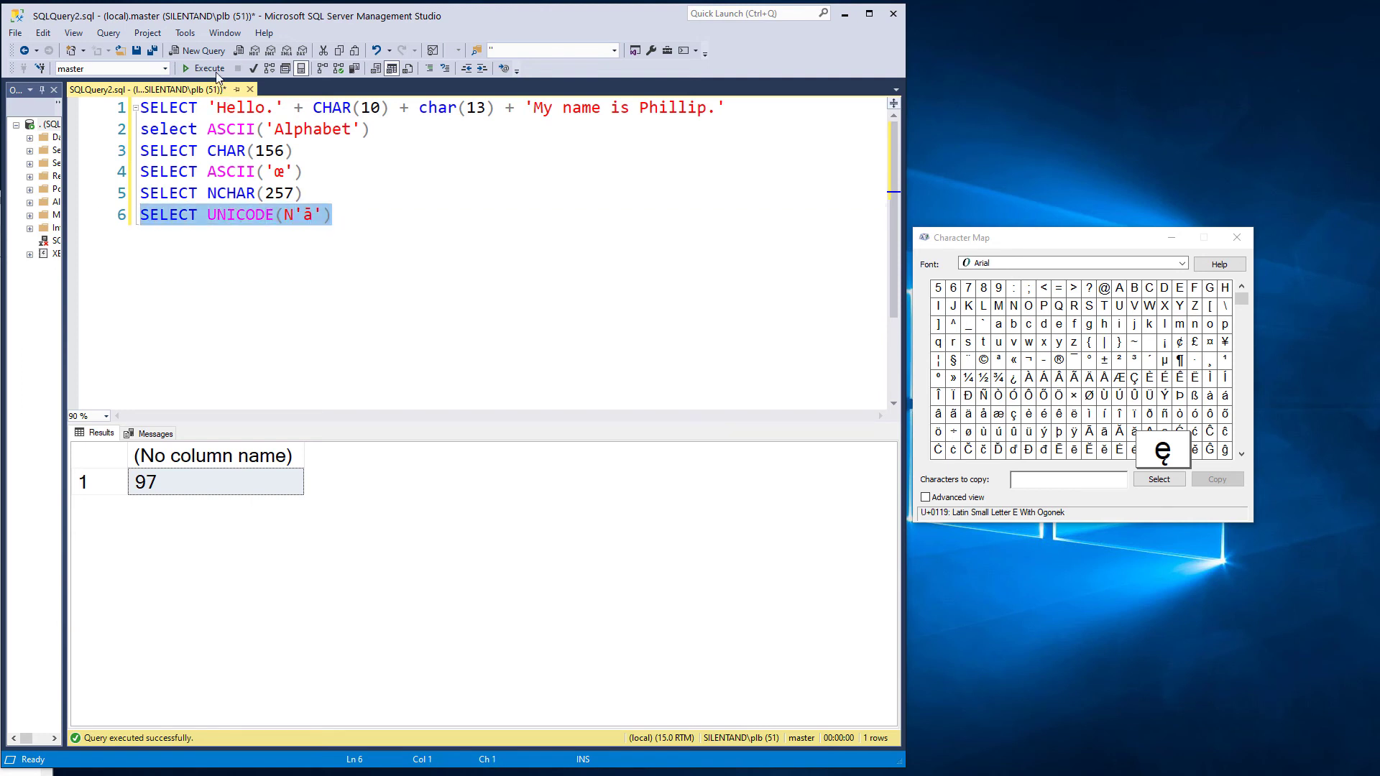
{"action": "left_click", "coordinate": [208, 67]}
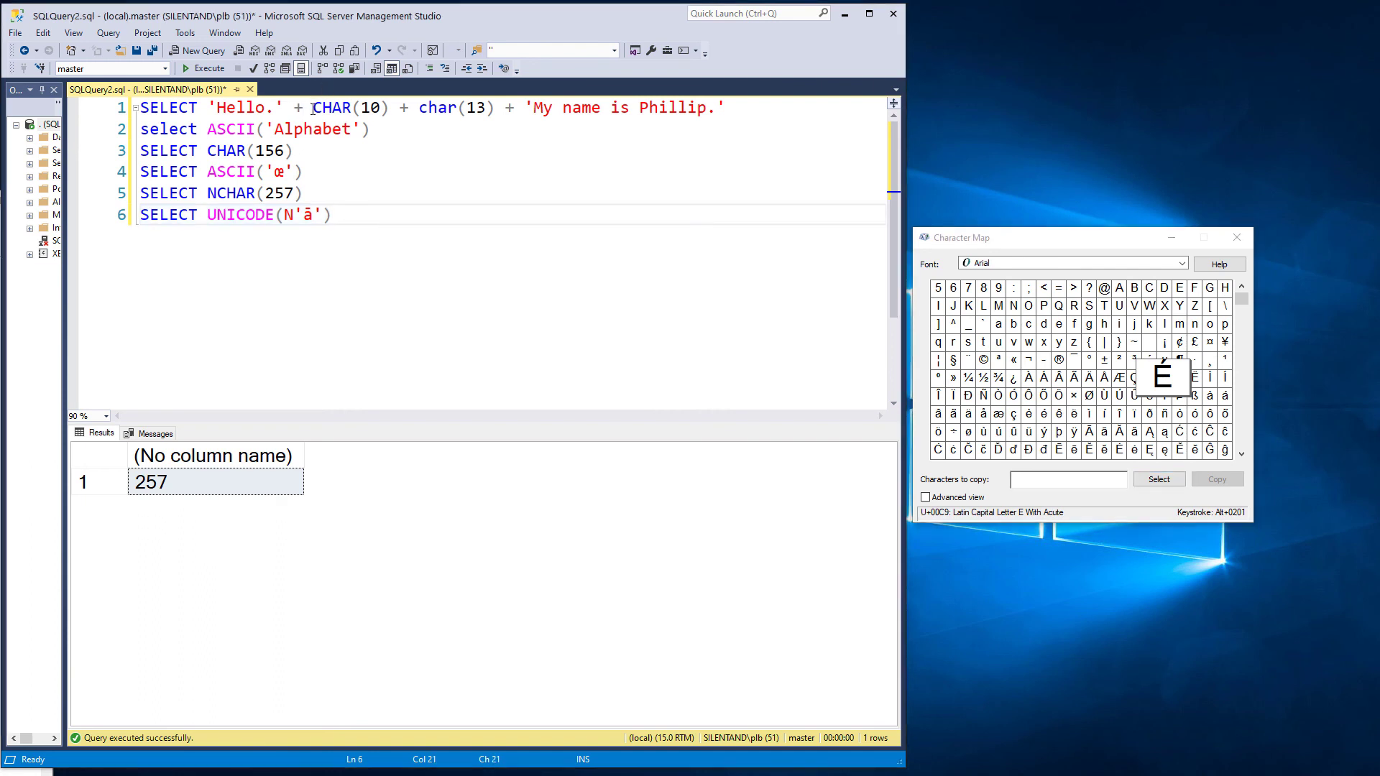
{"action": "left_click_drag", "start_coordinate": [314, 108], "coordinate": [495, 108]}
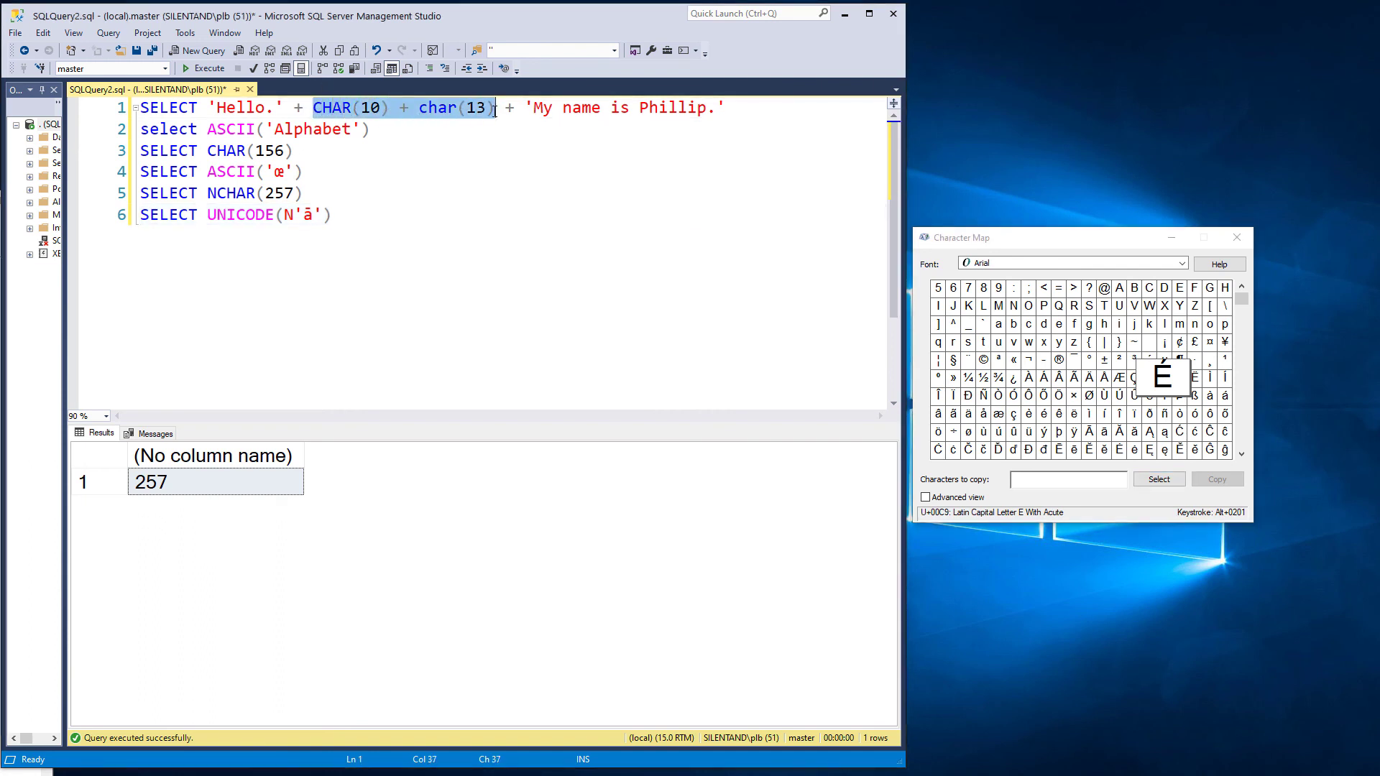